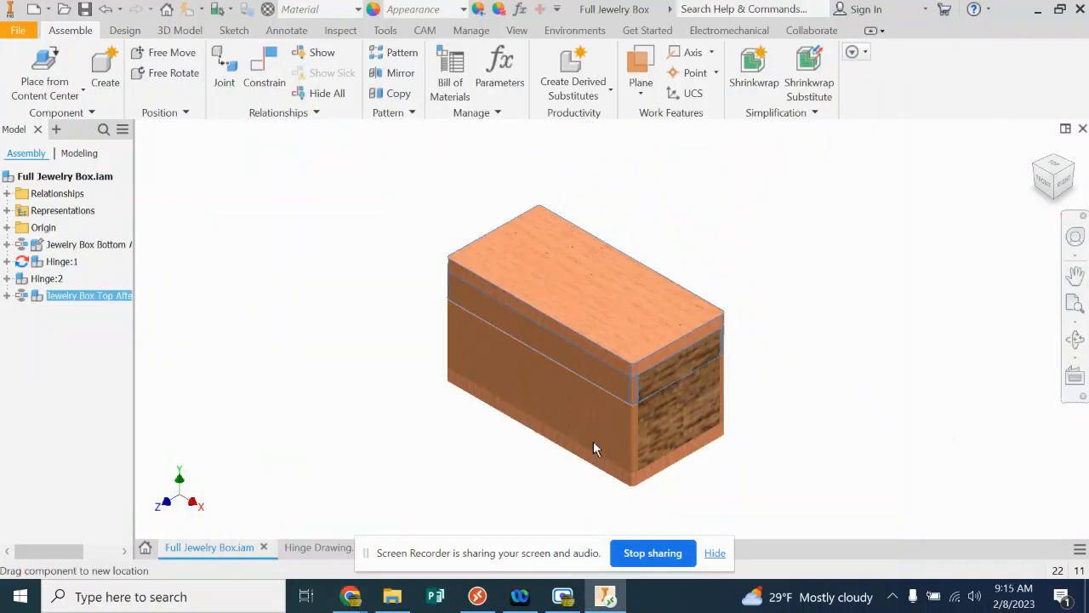
Step: Drag the Jewelry Box Top so it rotates open about its two hinges
{"action": "left_click", "coordinate": [570, 366]}
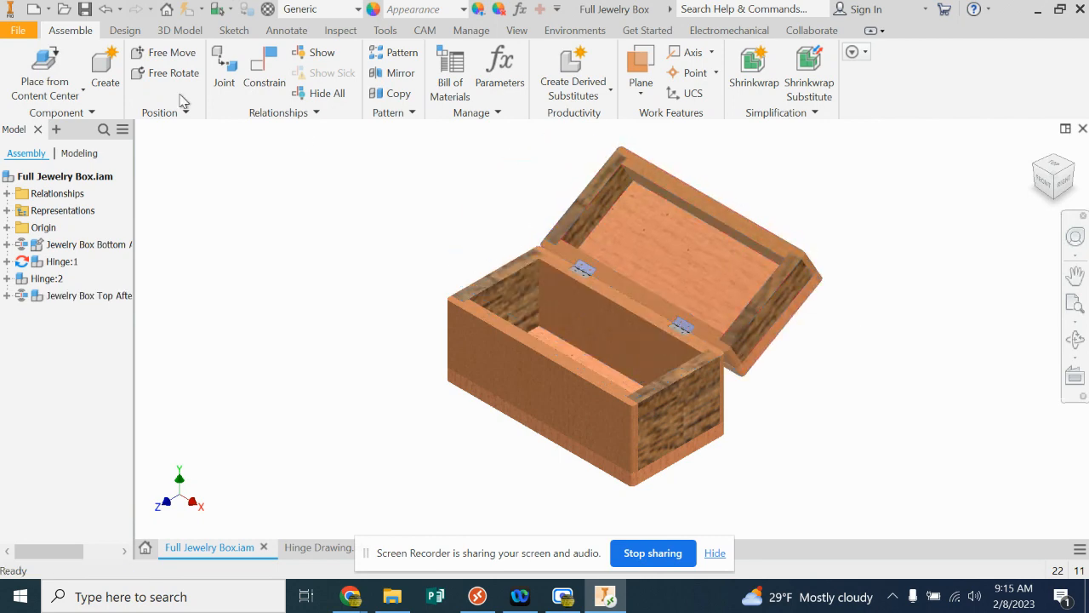
Step: Browse to the H drive's Jewelry Box in H Drive folder and open 'Box before cut'
{"action": "left_click", "coordinate": [58, 9]}
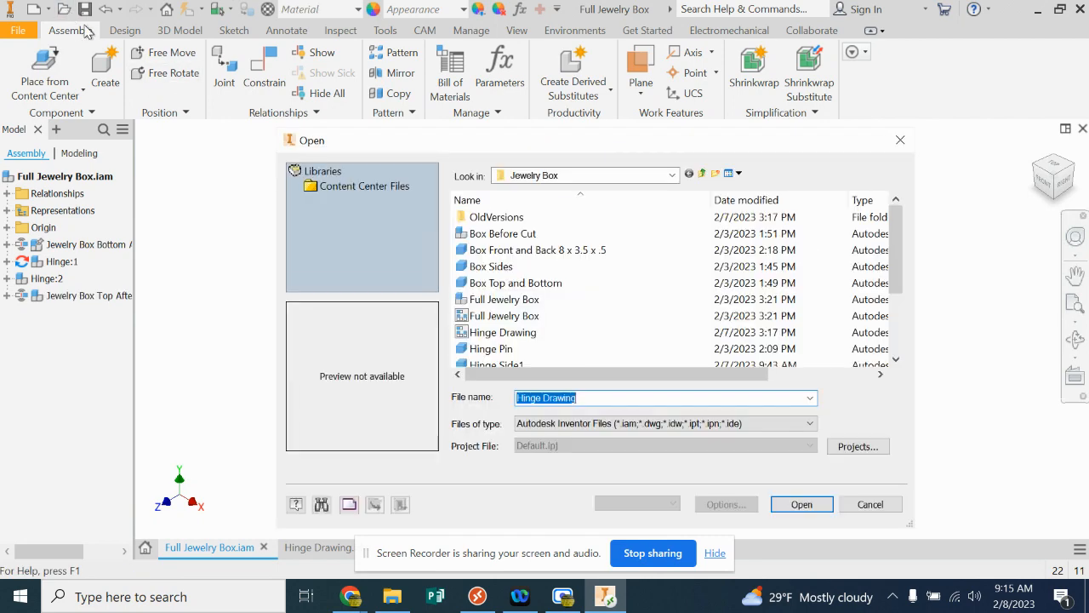
{"action": "left_click", "coordinate": [671, 176]}
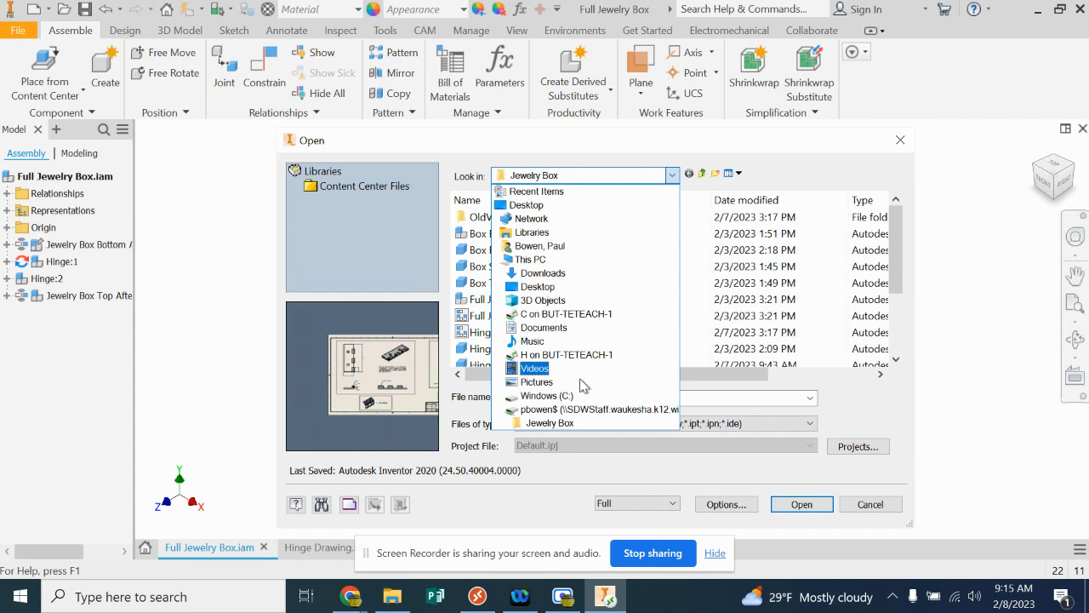
{"action": "left_click", "coordinate": [598, 409]}
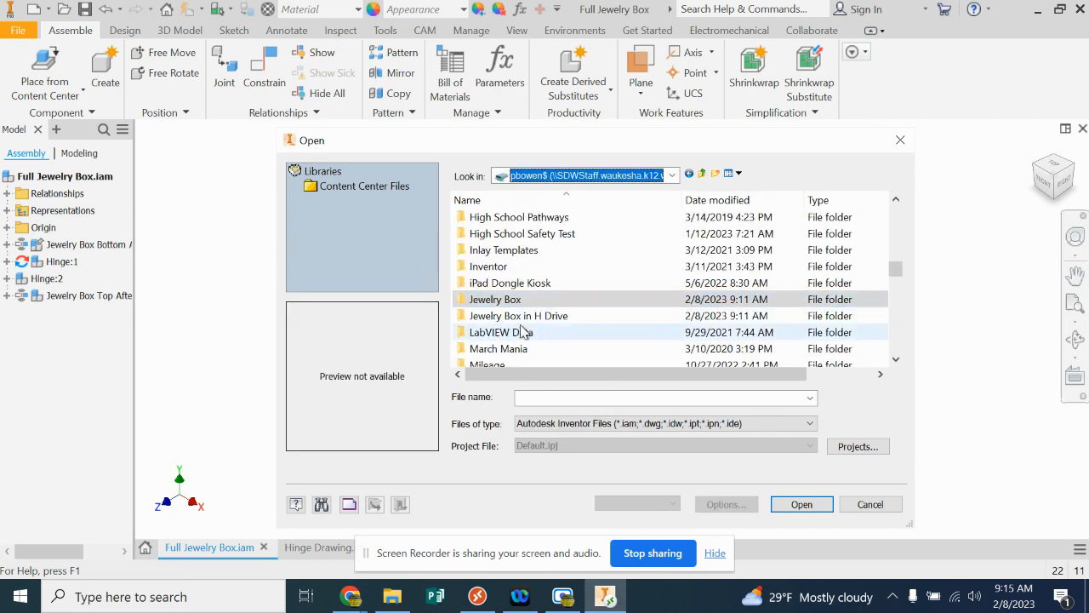
{"action": "double_click", "coordinate": [518, 315]}
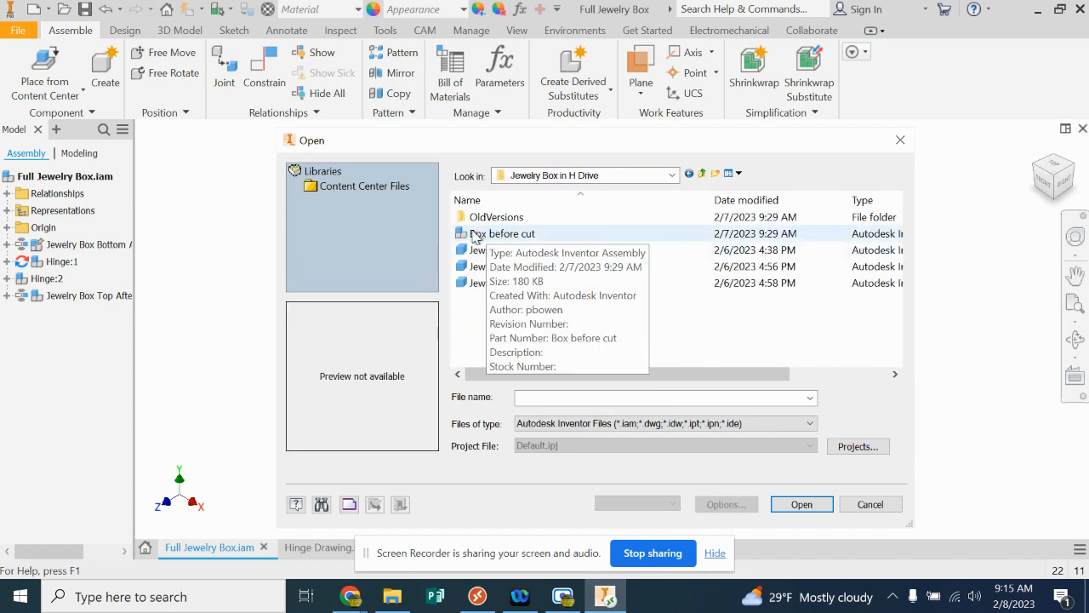
{"action": "left_click", "coordinate": [503, 233]}
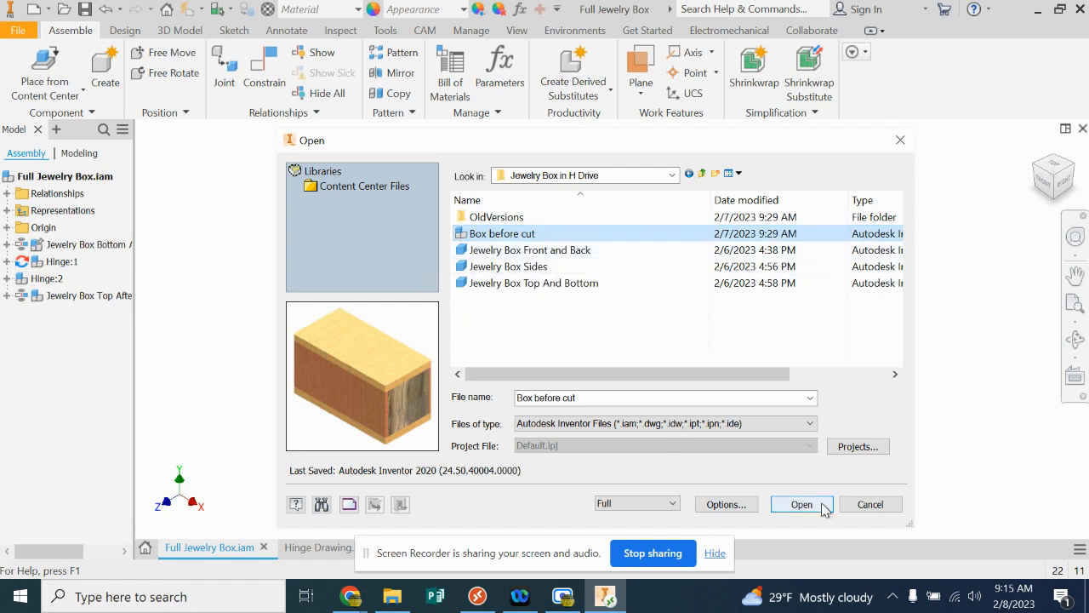
{"action": "left_click", "coordinate": [801, 504]}
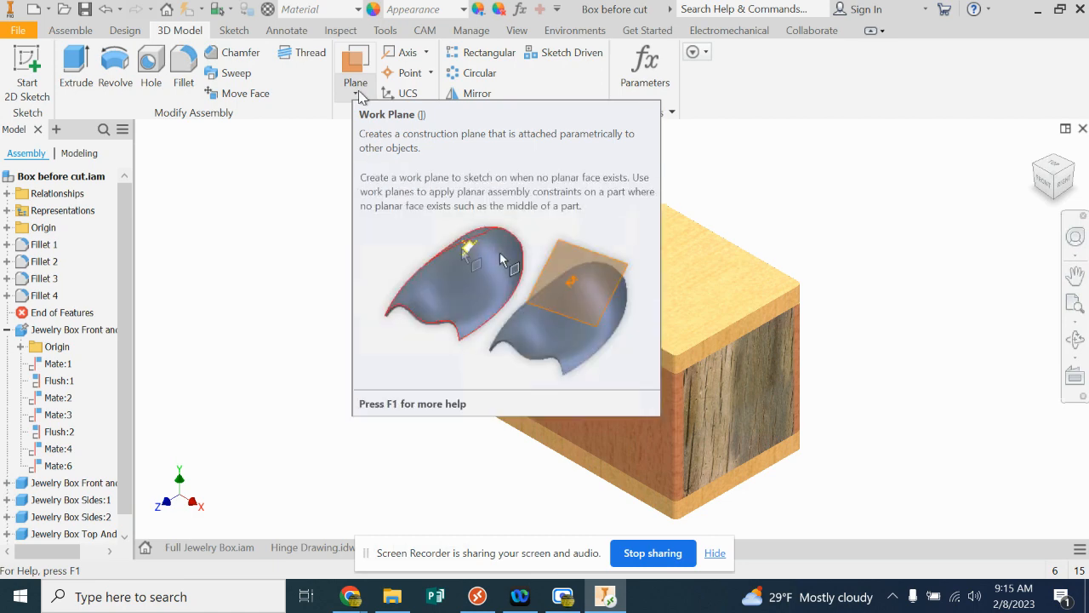
Step: Start an Offset from Plane work plane from the 3D Model Plane dropdown
{"action": "left_click", "coordinate": [354, 93]}
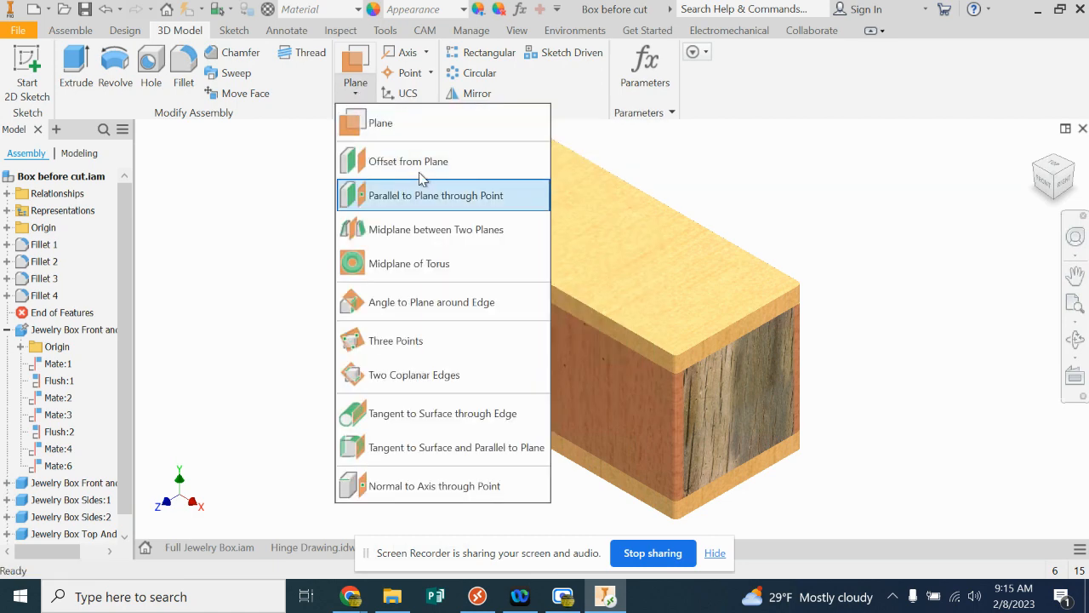
{"action": "mouse_move", "coordinate": [408, 161]}
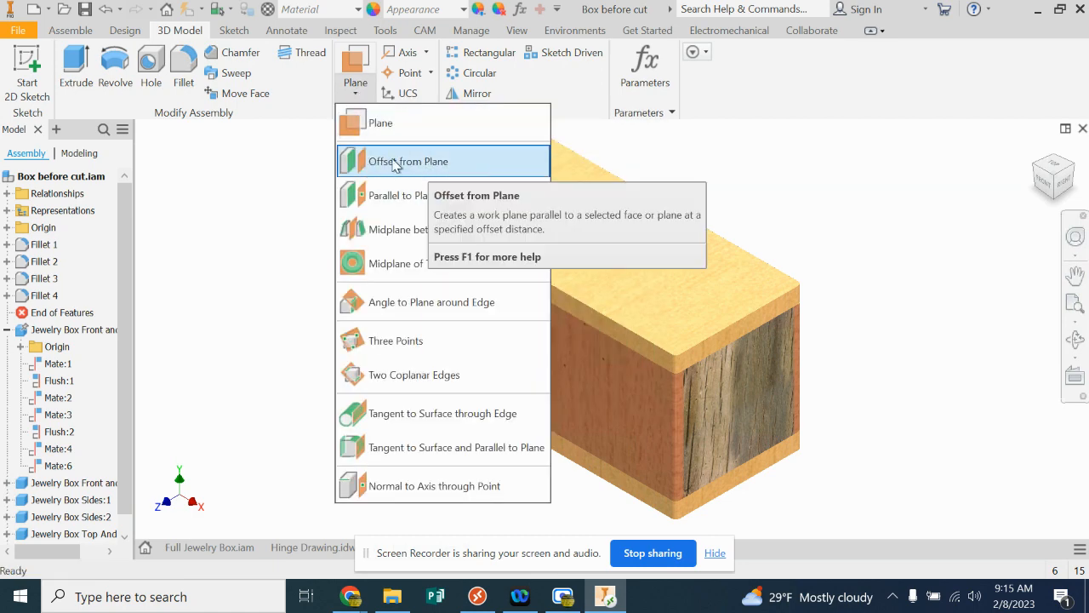
{"action": "left_click", "coordinate": [409, 161]}
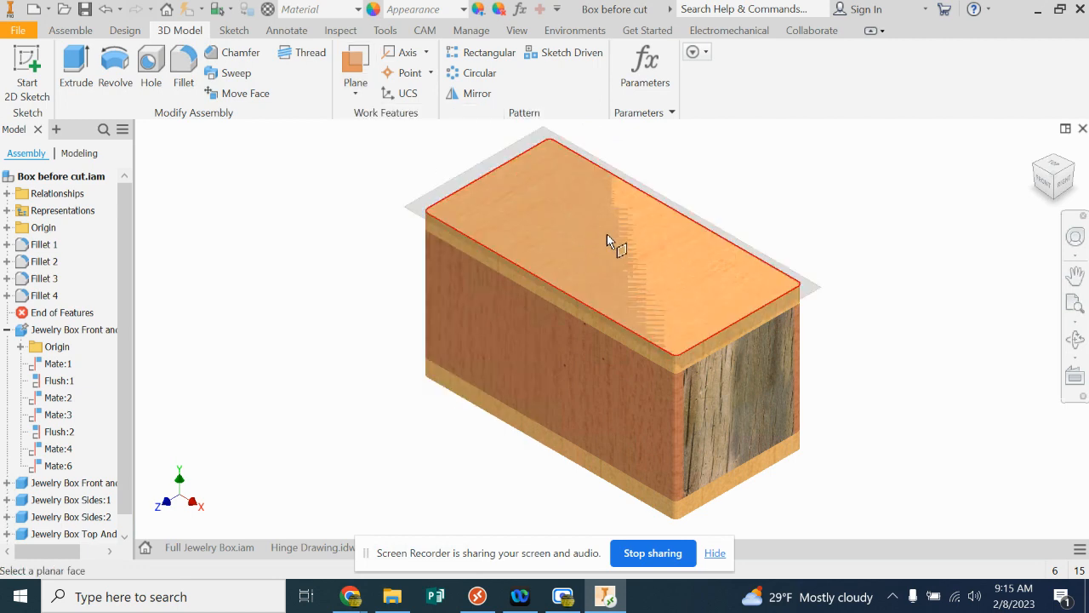
{"action": "mouse_move", "coordinate": [634, 259]}
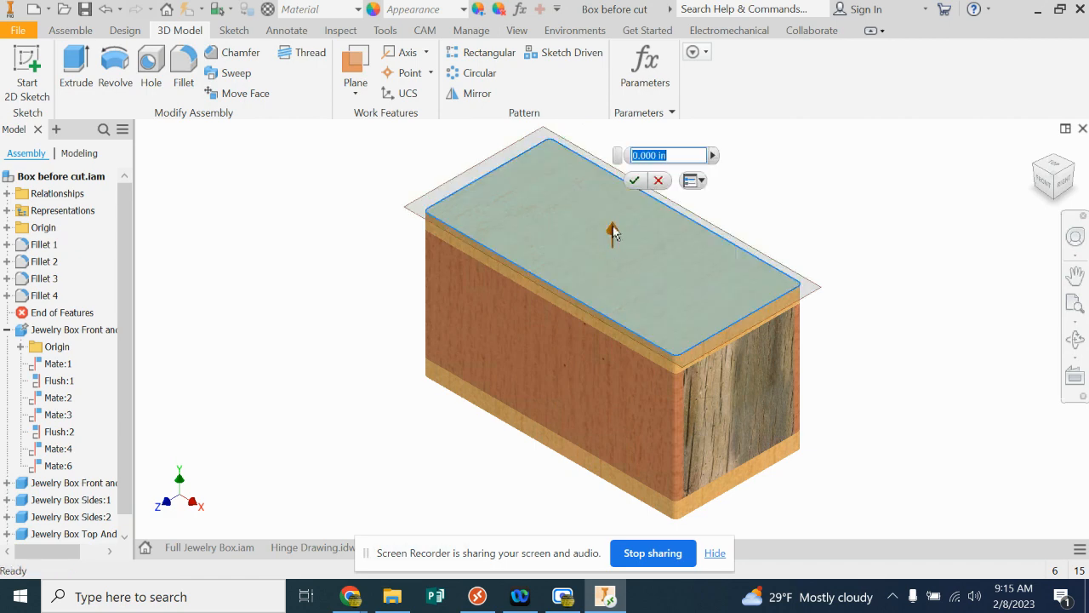
{"action": "mouse_move", "coordinate": [708, 266]}
{"action": "type", "text": "-1.5"}
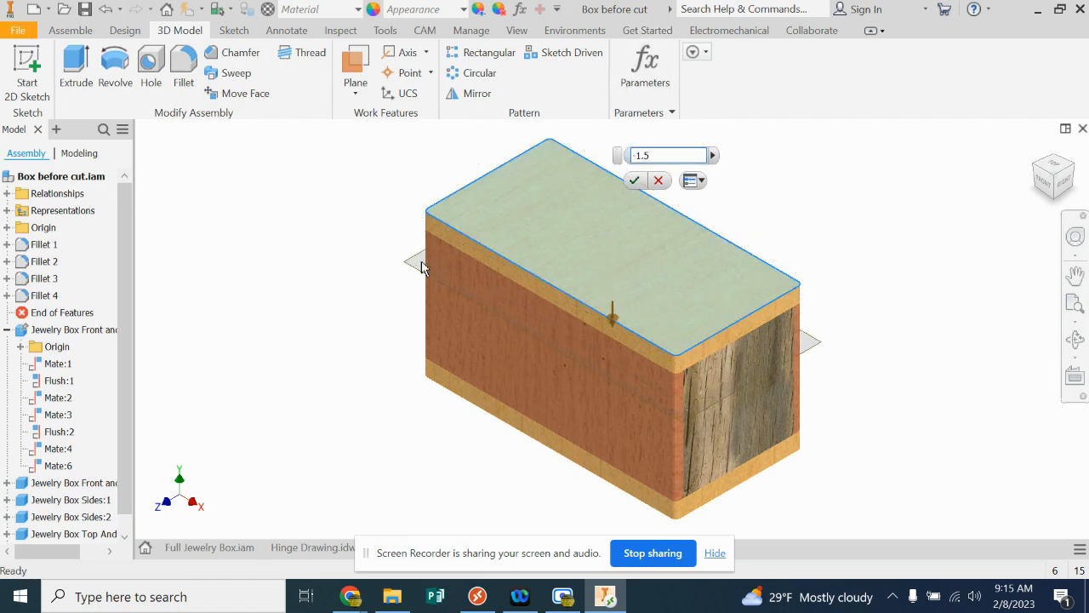
{"action": "mouse_move", "coordinate": [474, 310]}
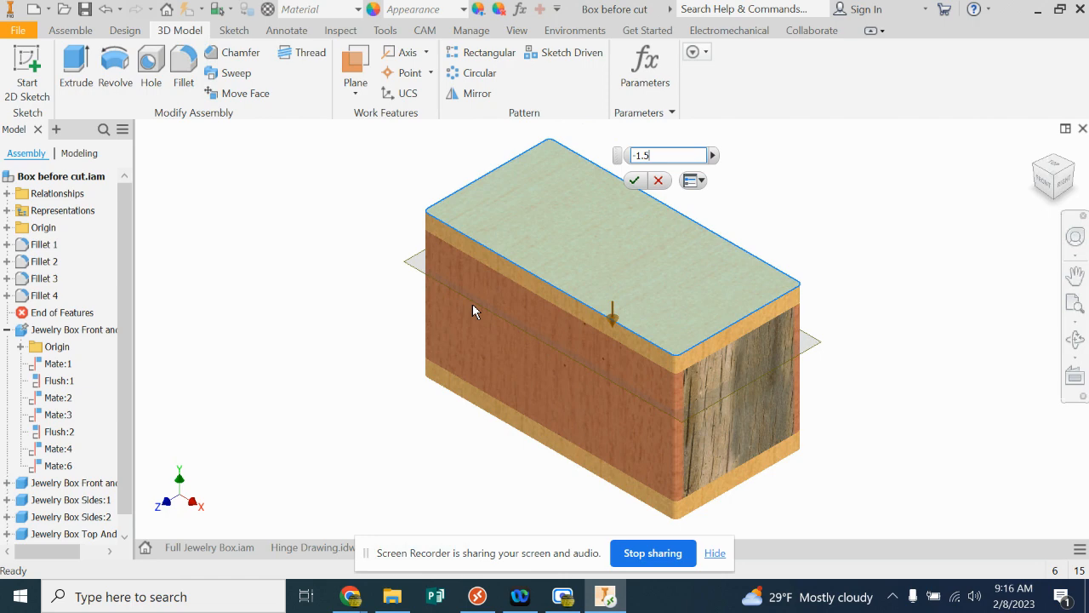
{"action": "mouse_move", "coordinate": [617, 221]}
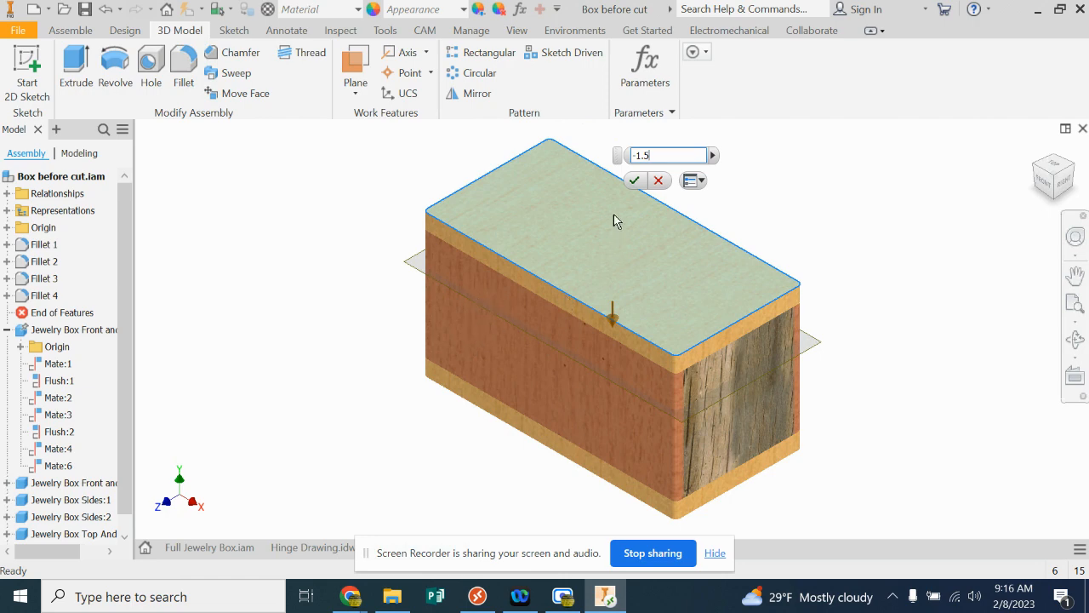
Step: Confirm the work plane offset -1.5 in from the box's top face
{"action": "left_click", "coordinate": [634, 179]}
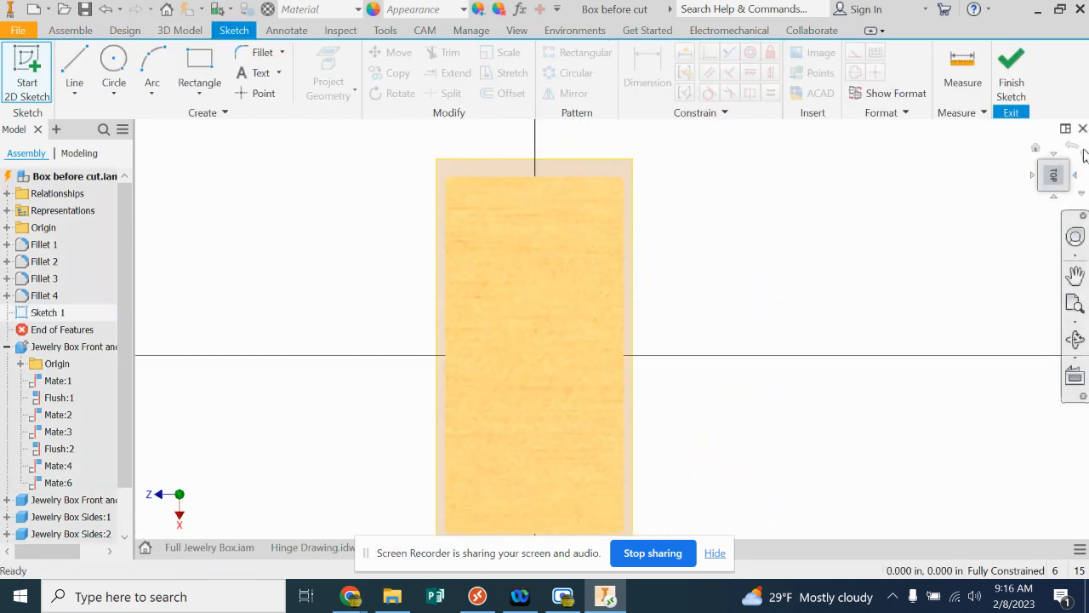
Step: In Top view, sketch a rectangle on the work plane starting at the box corner
{"action": "left_click", "coordinate": [1053, 175]}
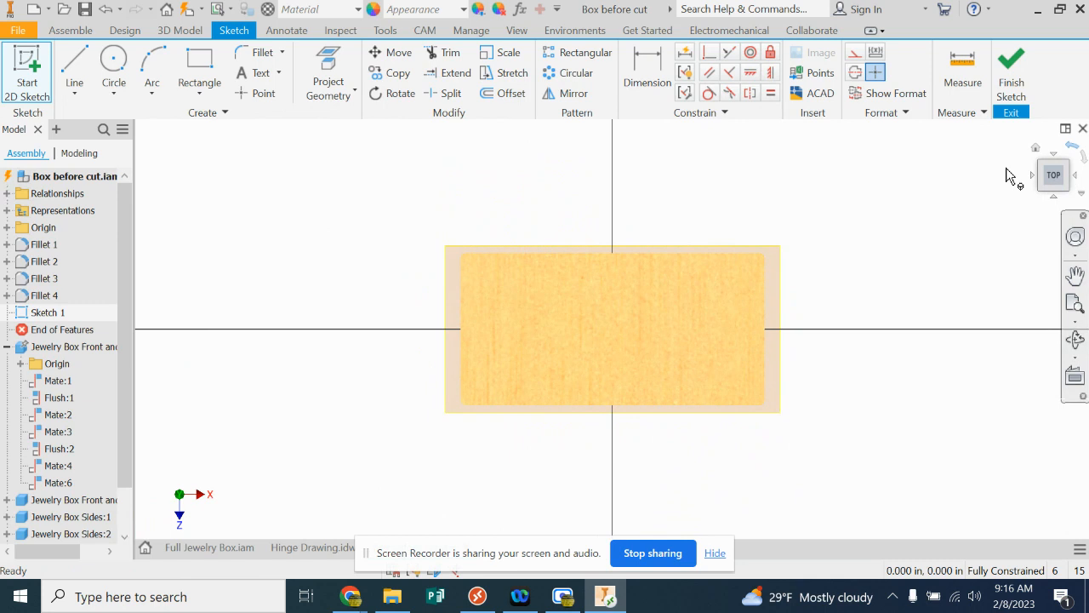
{"action": "mouse_move", "coordinate": [469, 262]}
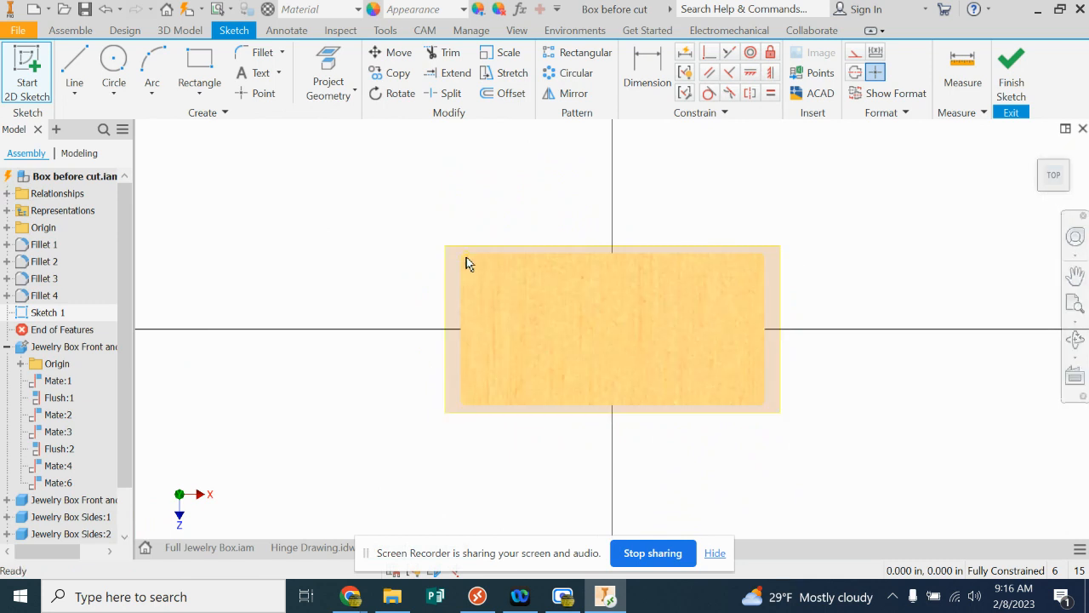
{"action": "left_click", "coordinate": [596, 253]}
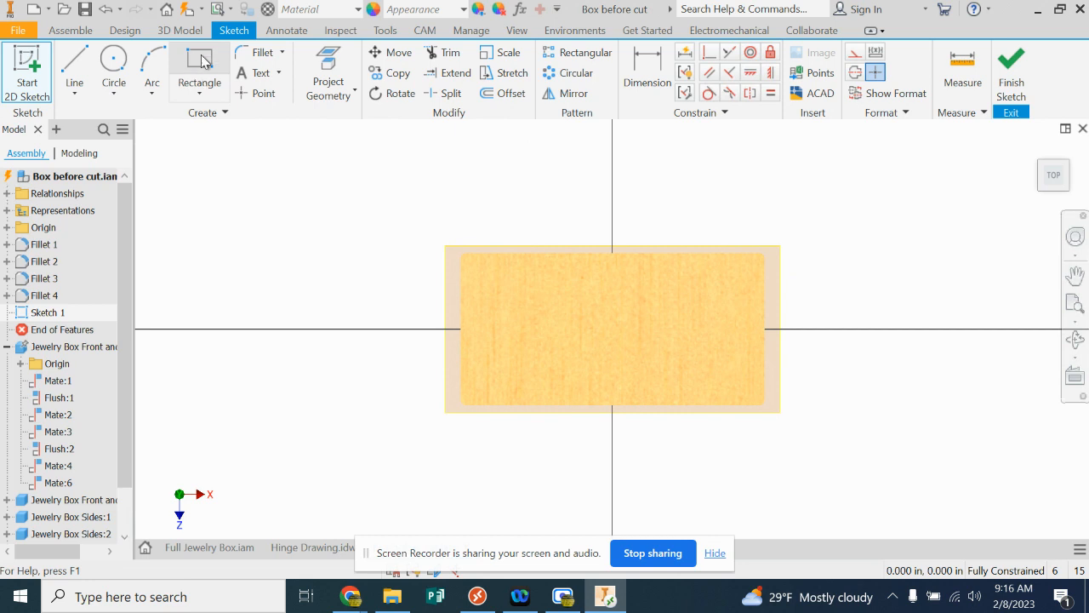
{"action": "left_click", "coordinate": [198, 72]}
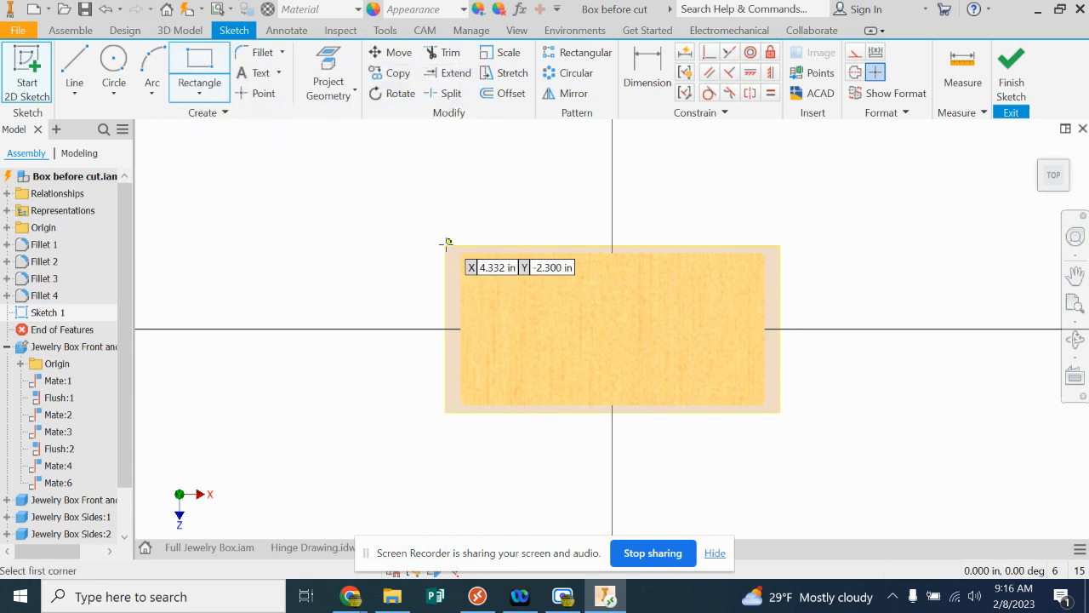
{"action": "mouse_move", "coordinate": [452, 246]}
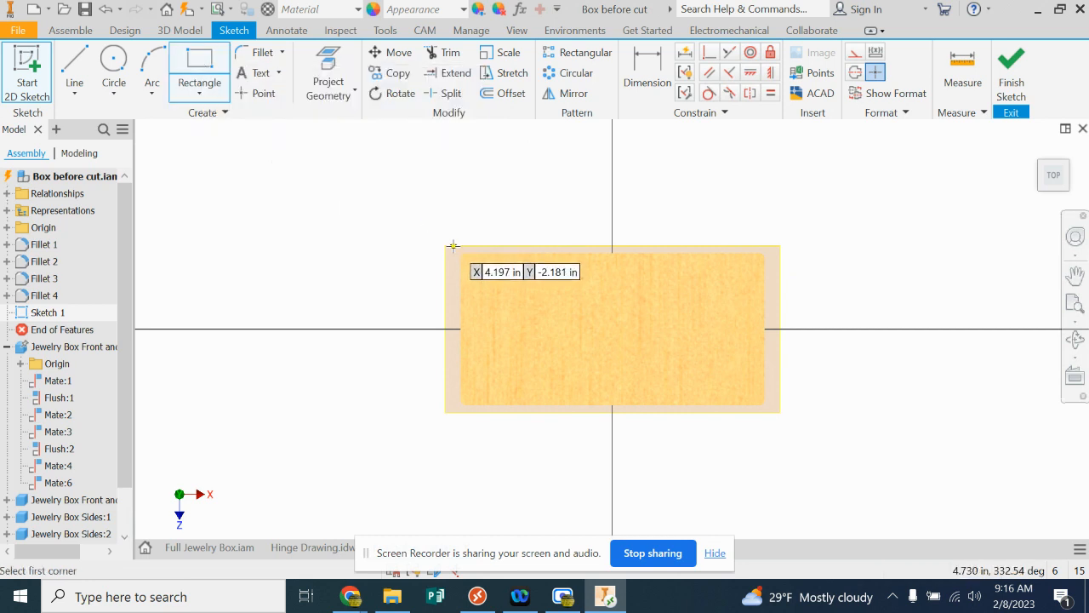
{"action": "mouse_move", "coordinate": [451, 236]}
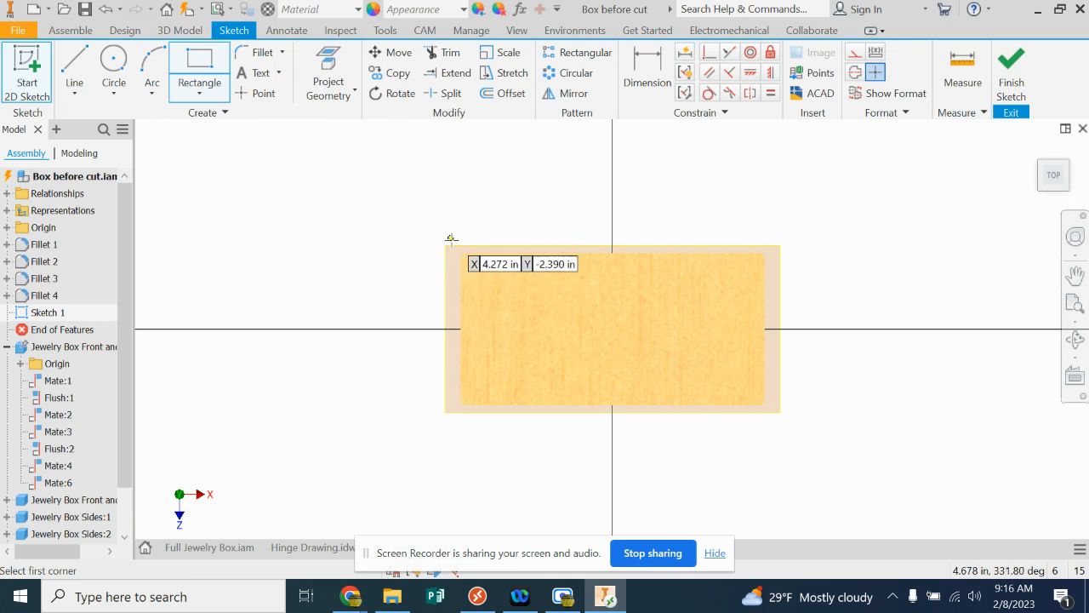
{"action": "left_click", "coordinate": [451, 238]}
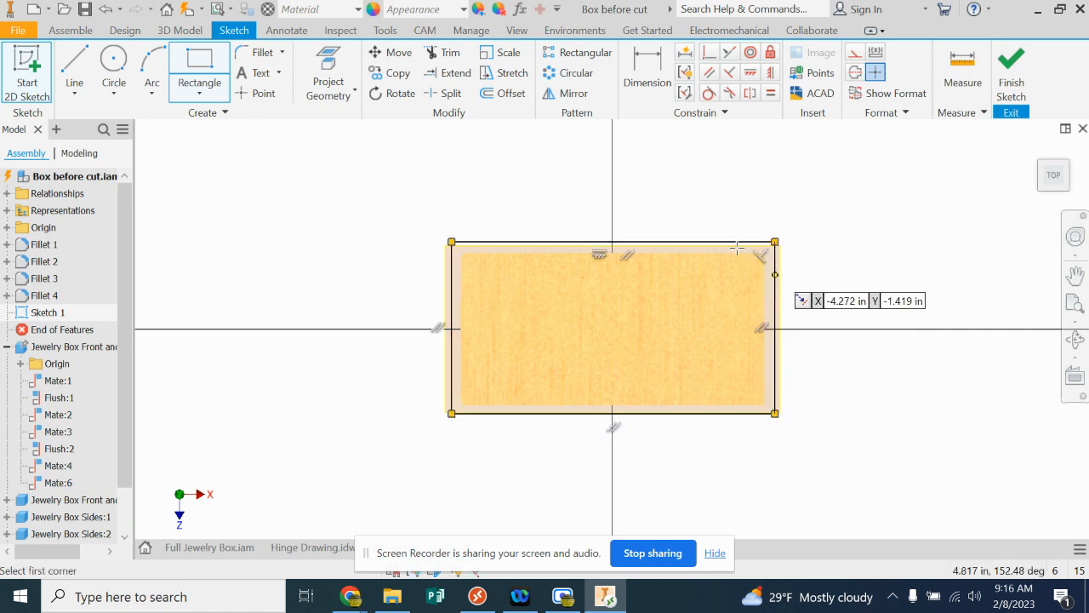
{"action": "mouse_move", "coordinate": [557, 155]}
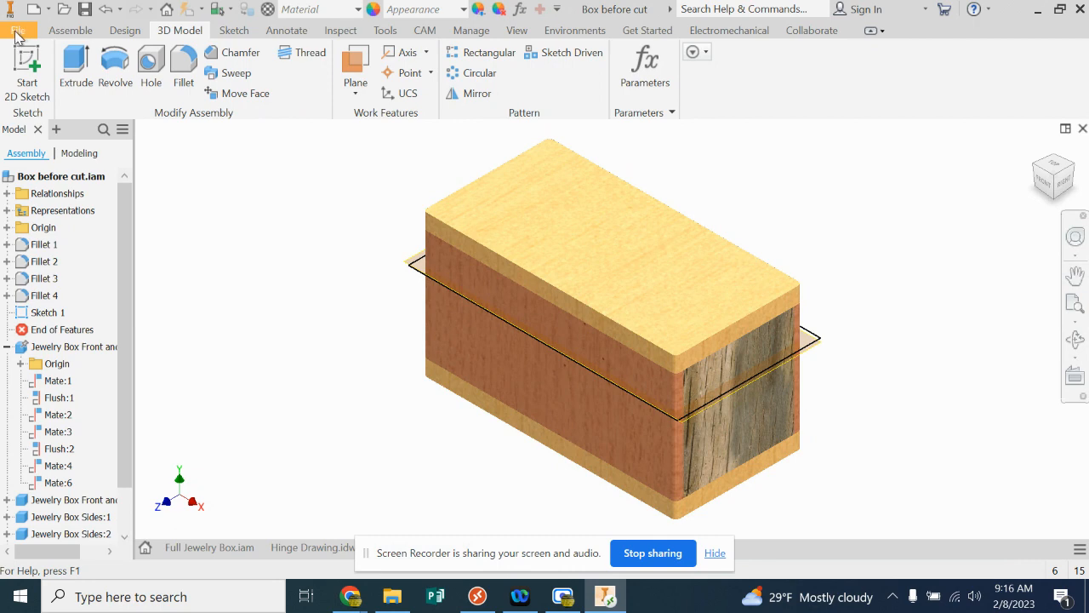
Step: Save the assembly as 'Jewelry Box Top After Cut' in the Jewelry Box in H Drive folder
{"action": "left_click", "coordinate": [18, 29]}
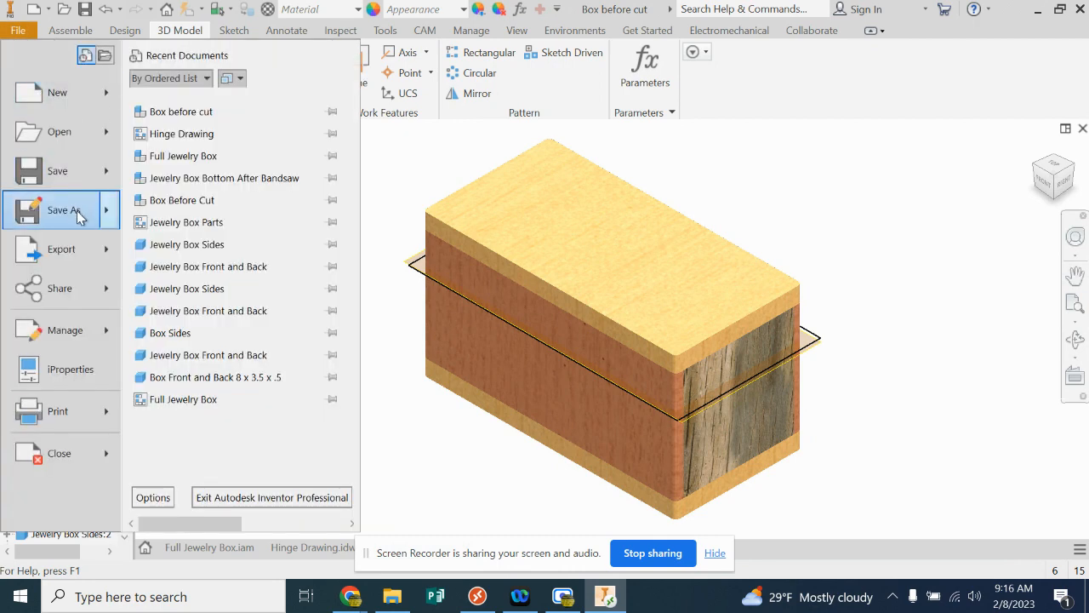
{"action": "left_click", "coordinate": [64, 210]}
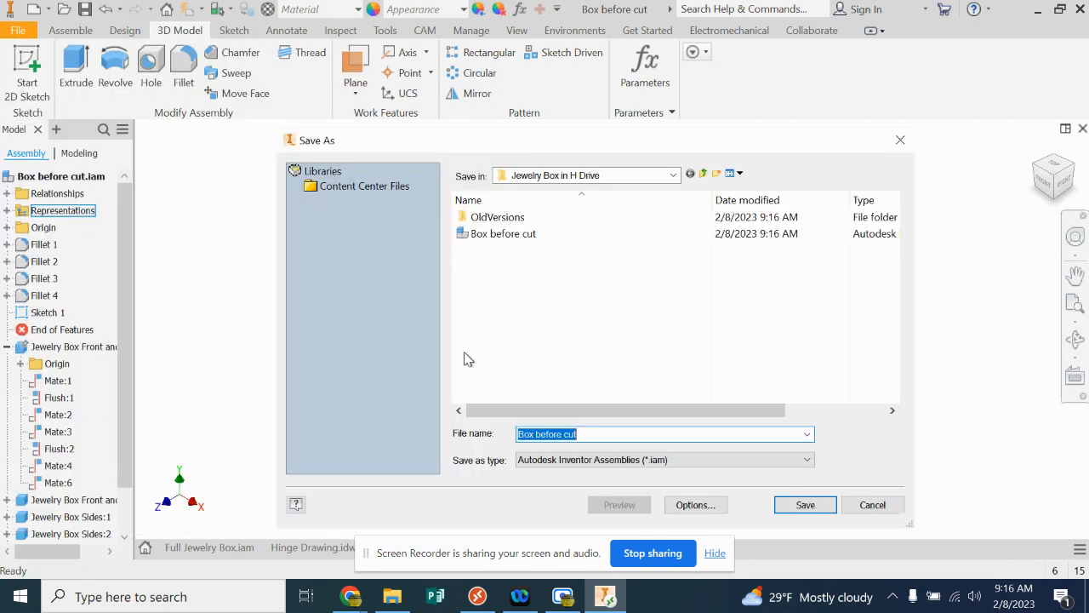
{"action": "type", "text": "Jewelry Box T"}
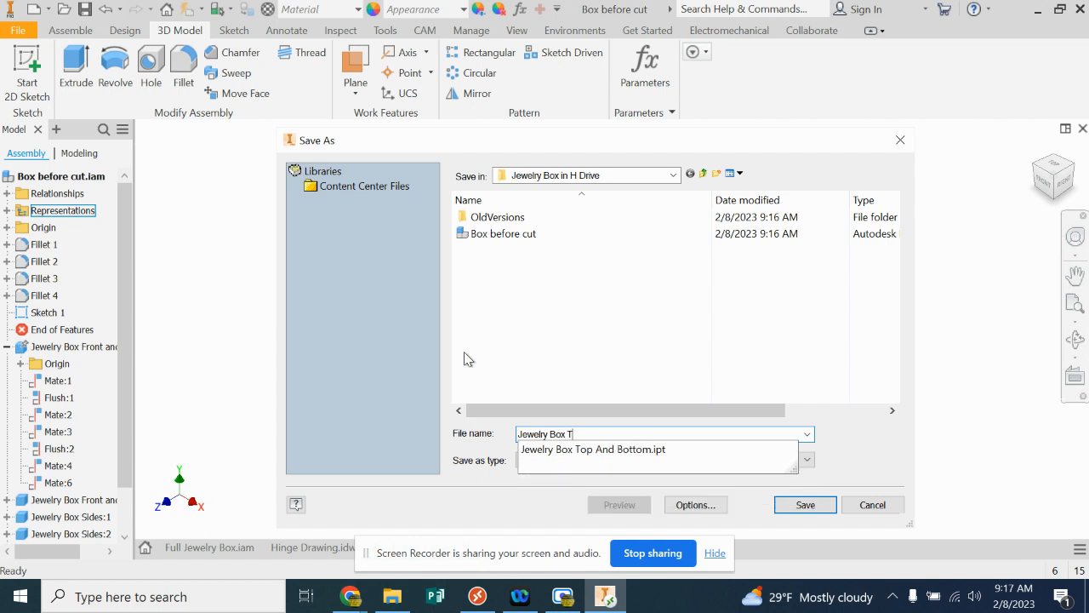
{"action": "type", "text": "op After Cut"}
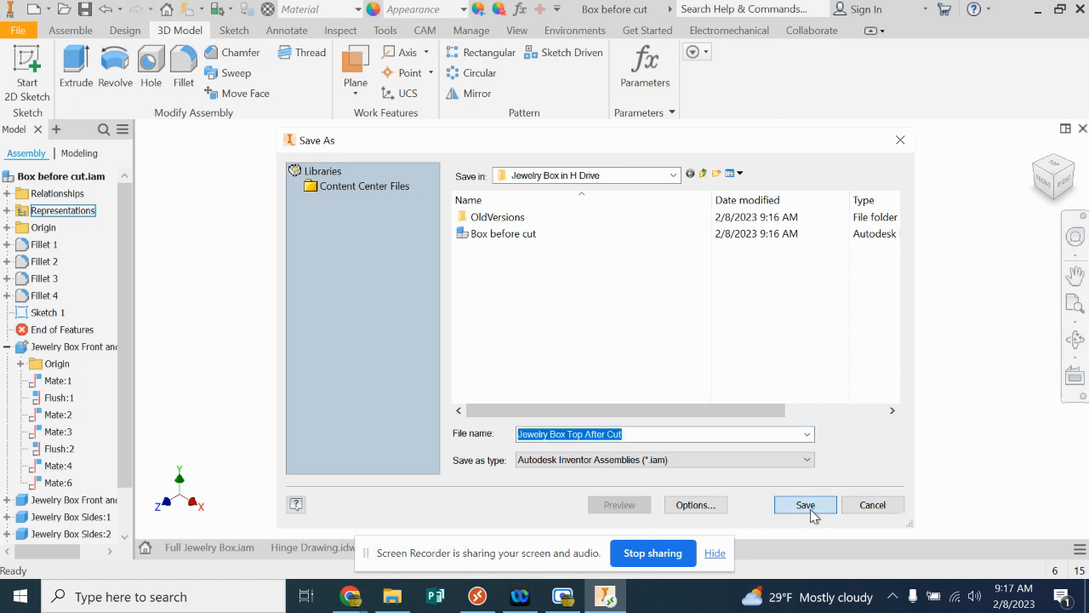
{"action": "left_click", "coordinate": [804, 504]}
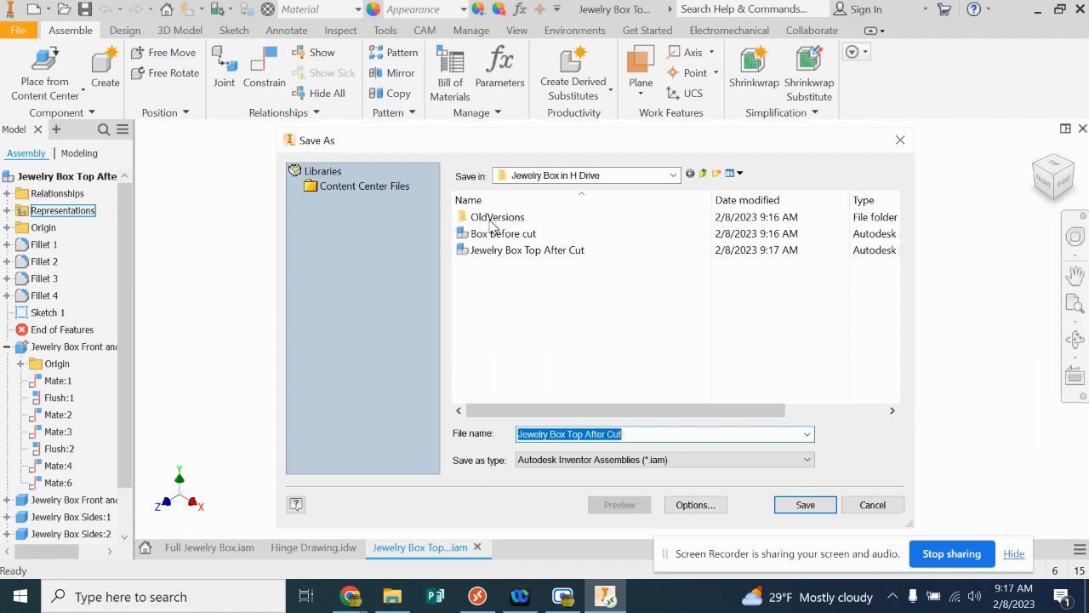
Step: Change Top to Bottom in the file name and save as 'Jewelry Box Bottom After Cut'
{"action": "left_click", "coordinate": [583, 434]}
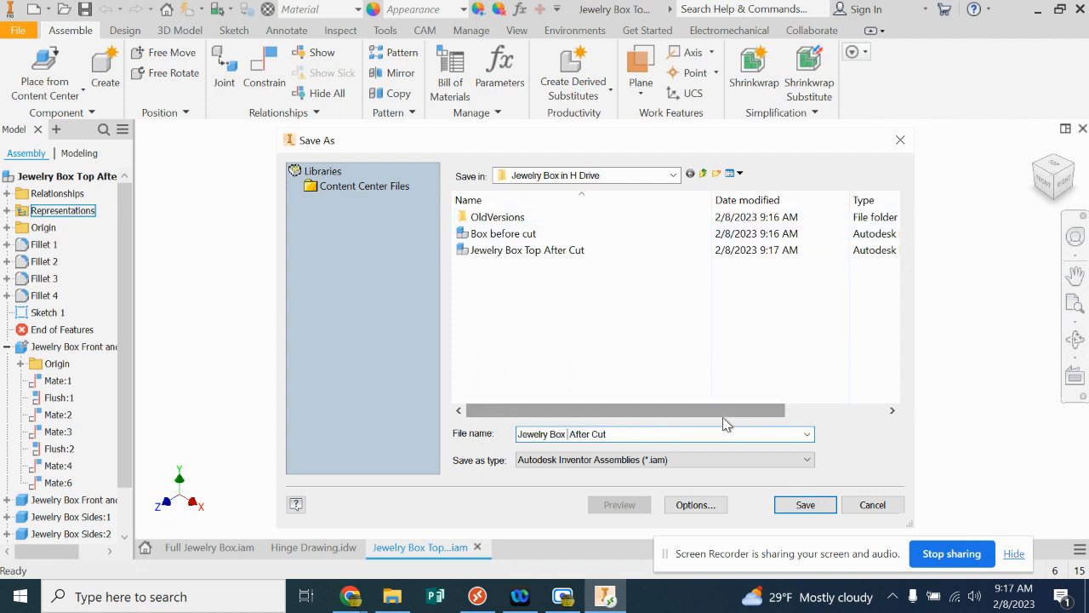
{"action": "type", "text": "Bottom"}
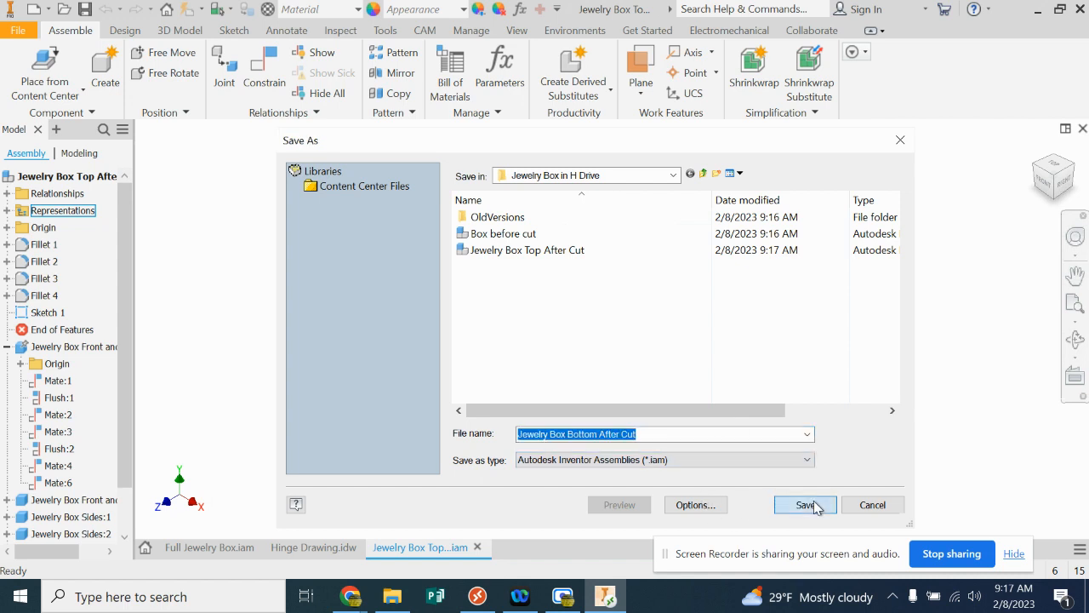
{"action": "left_click", "coordinate": [804, 504]}
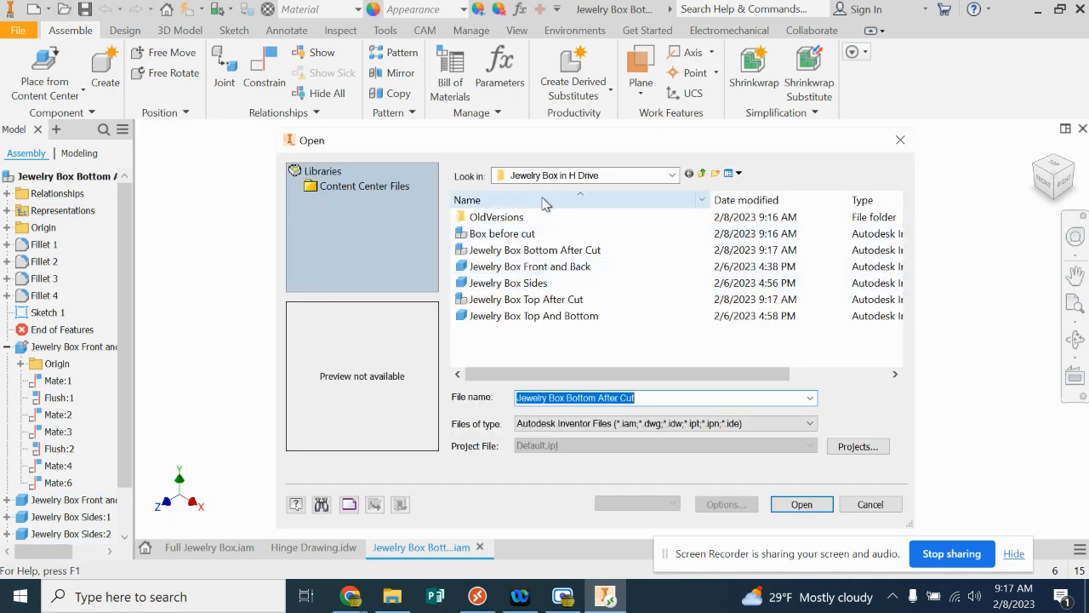
{"action": "mouse_move", "coordinate": [501, 233]}
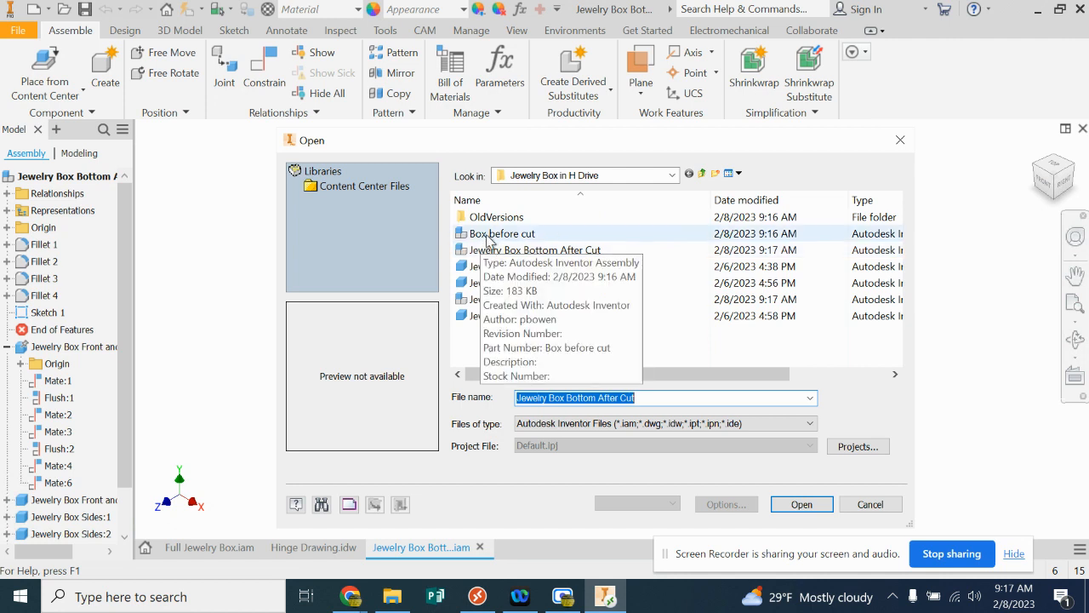
Step: Select Jewelry Box Bottom After Cut.iam in the file list and open it
{"action": "left_click", "coordinate": [500, 233]}
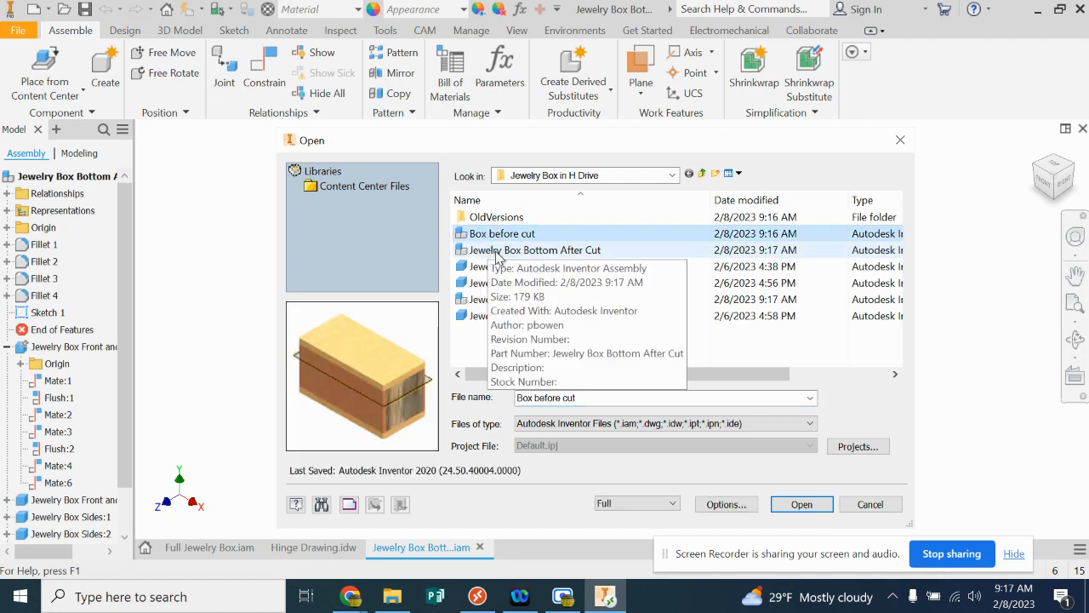
{"action": "left_click", "coordinate": [535, 249]}
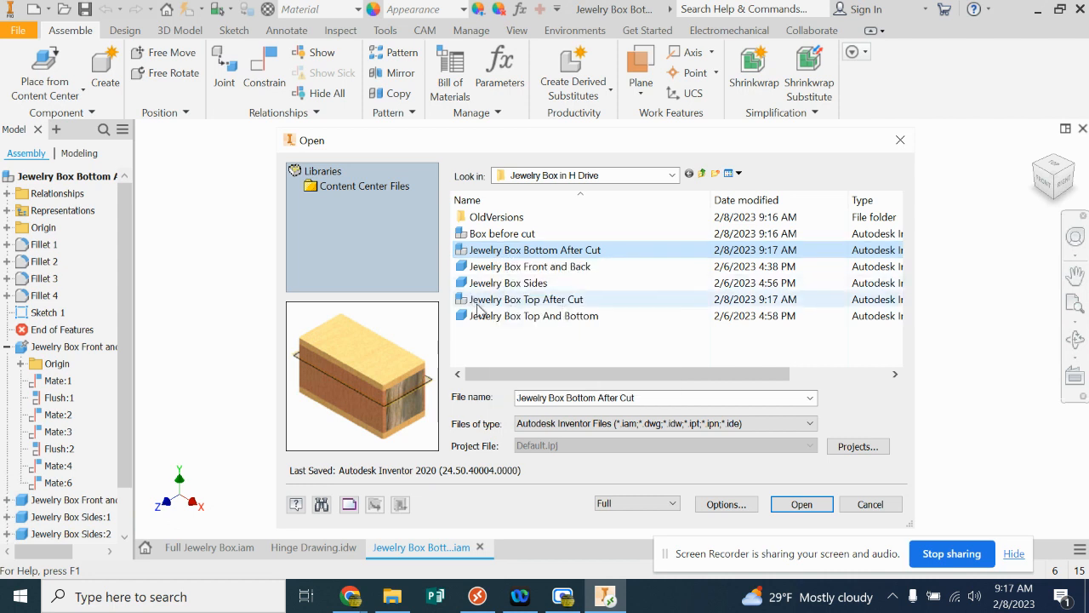
{"action": "left_click", "coordinate": [526, 299]}
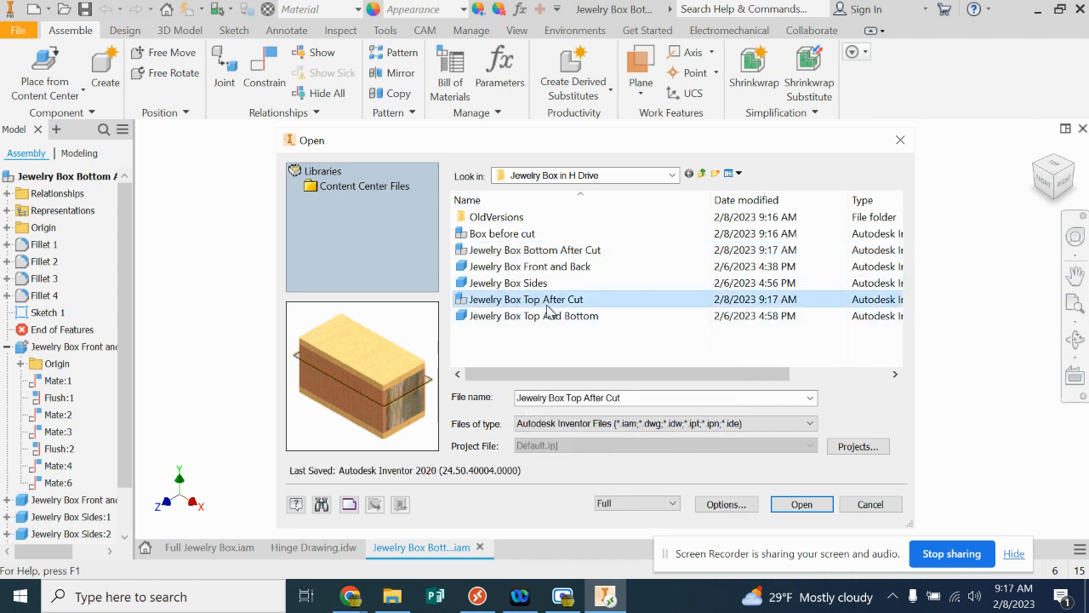
{"action": "left_click", "coordinate": [534, 249]}
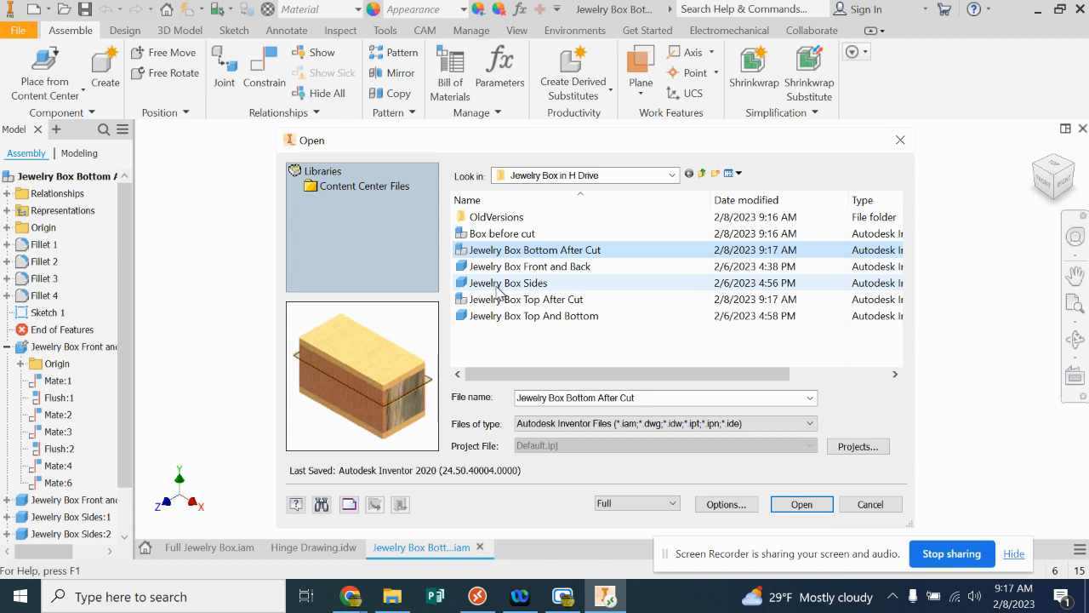
{"action": "mouse_move", "coordinate": [516, 299]}
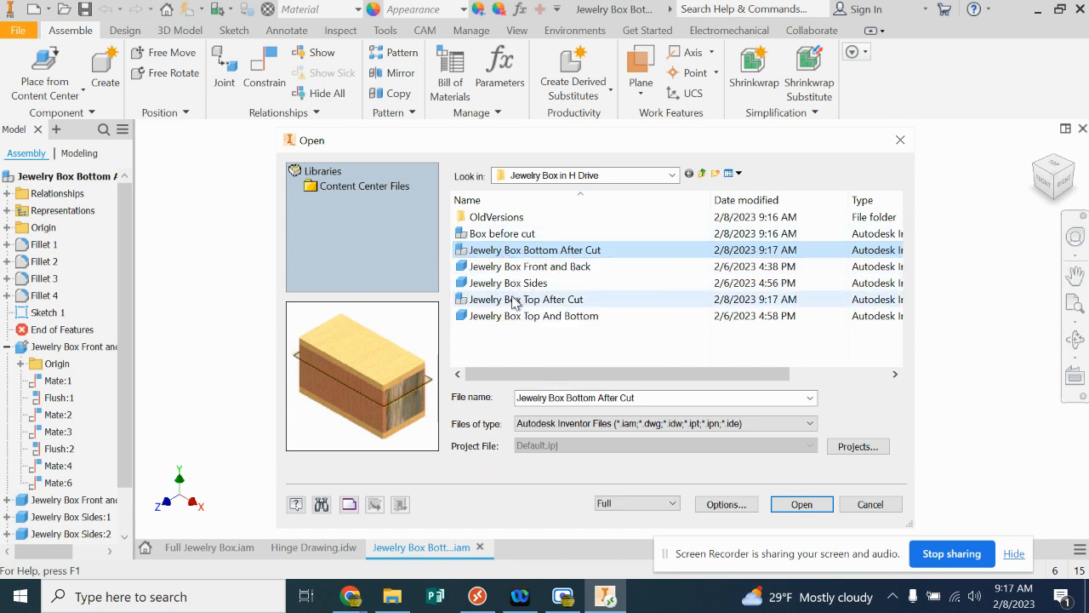
{"action": "left_click", "coordinate": [526, 299]}
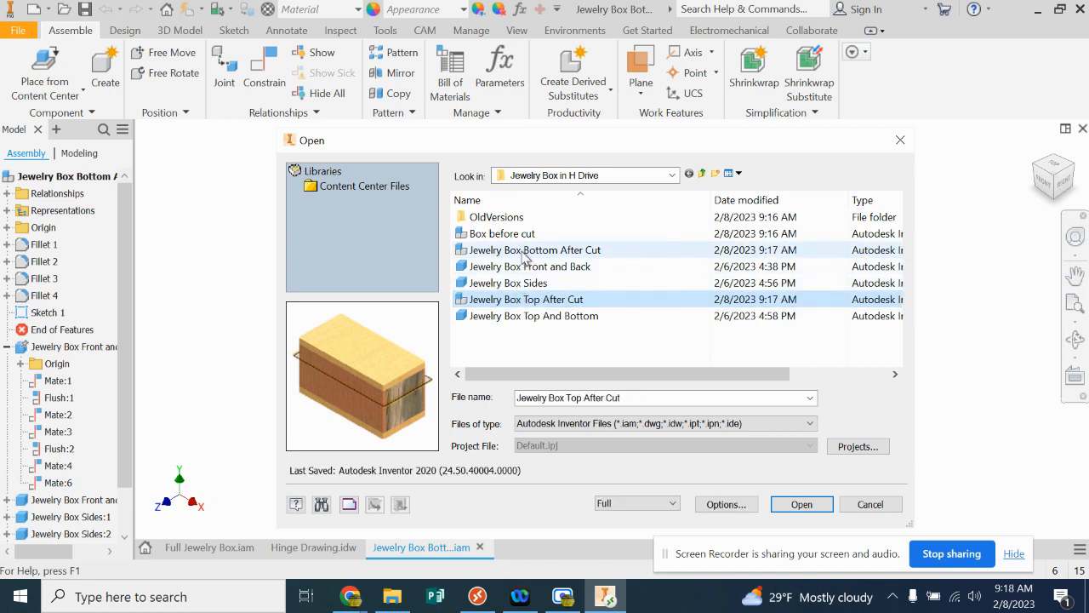
{"action": "left_click", "coordinate": [535, 249]}
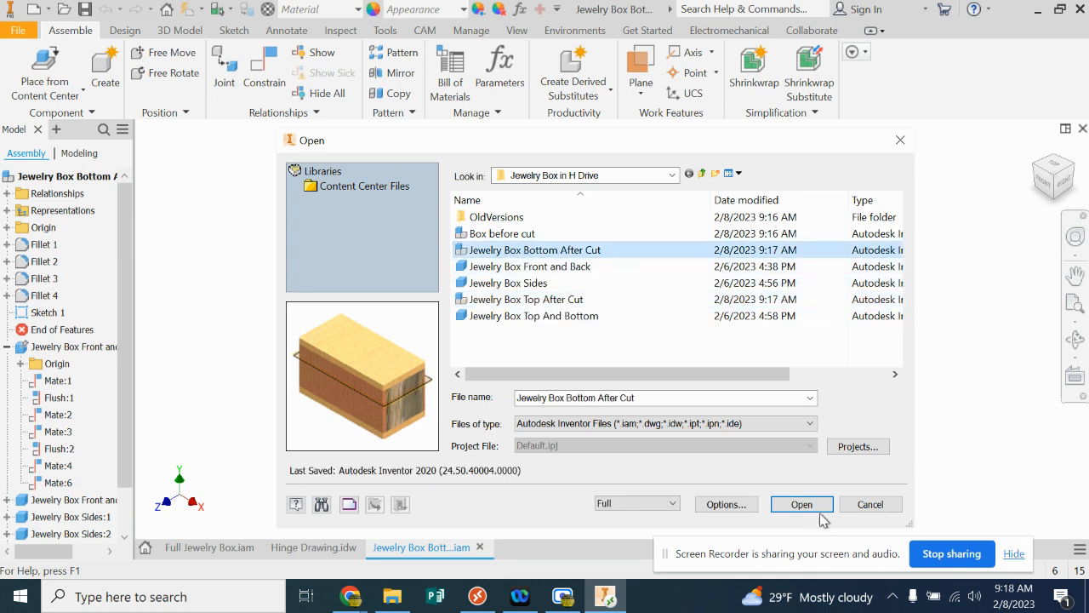
{"action": "left_click", "coordinate": [801, 504]}
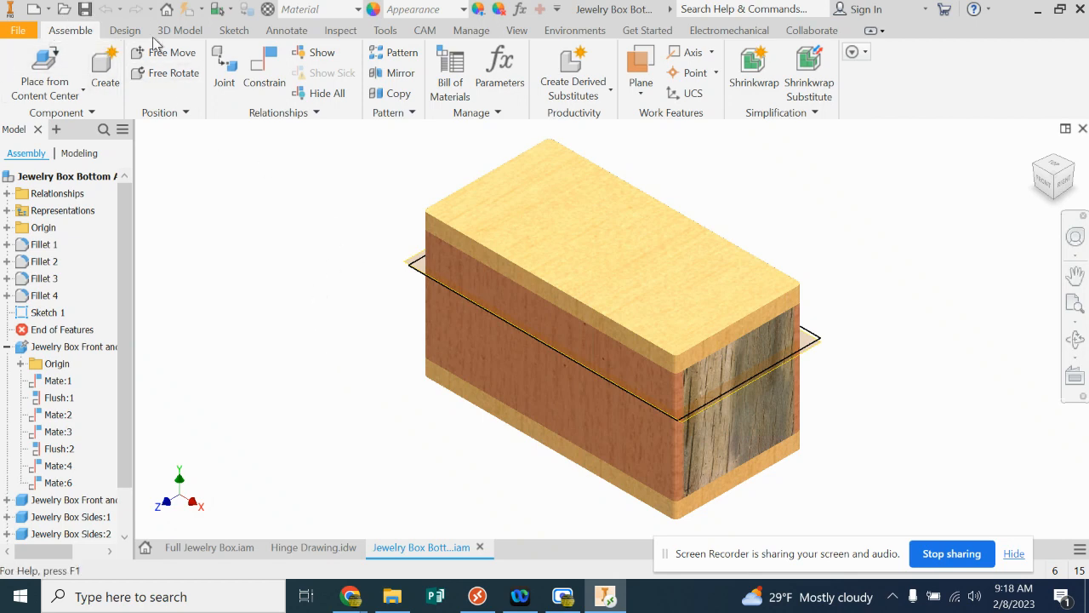
Step: Extrude-cut Sketch 1 upward through everything above the plane, removing the box top
{"action": "left_click", "coordinate": [179, 30]}
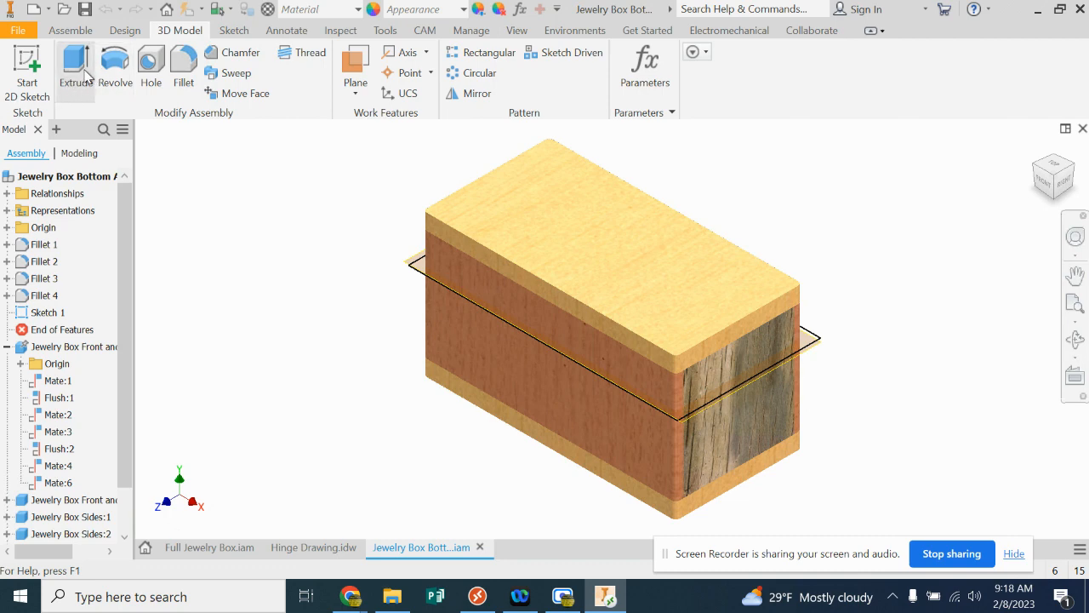
{"action": "left_click", "coordinate": [75, 63]}
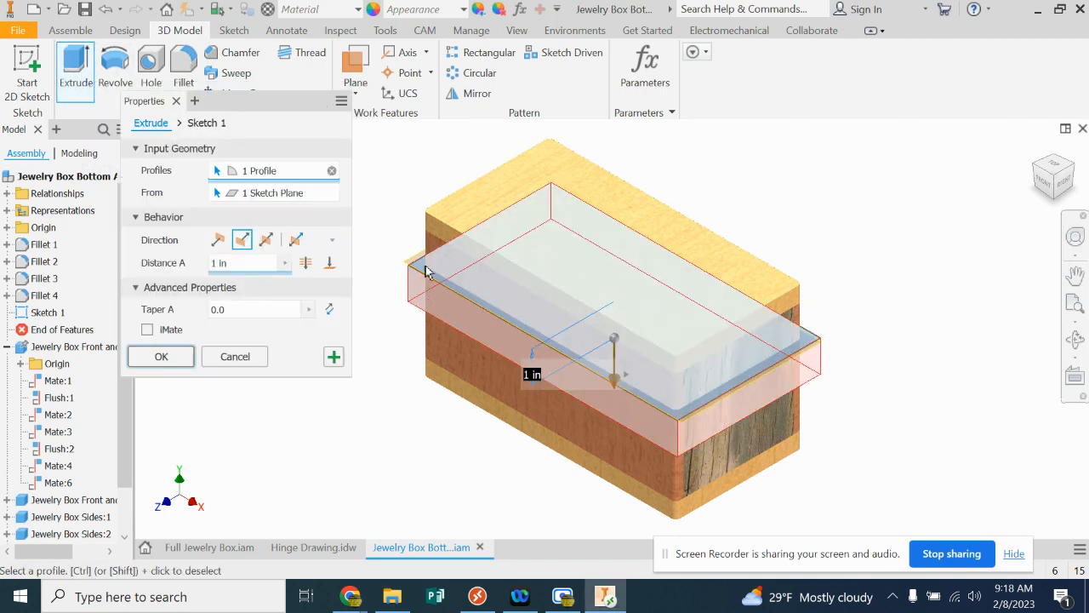
{"action": "mouse_move", "coordinate": [417, 275]}
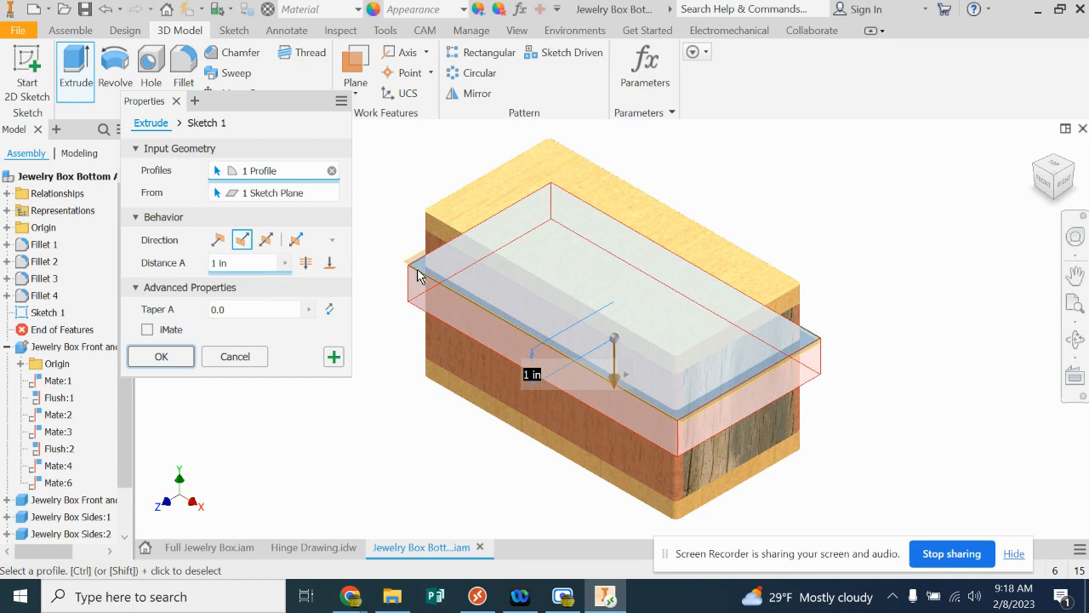
{"action": "mouse_move", "coordinate": [421, 292]}
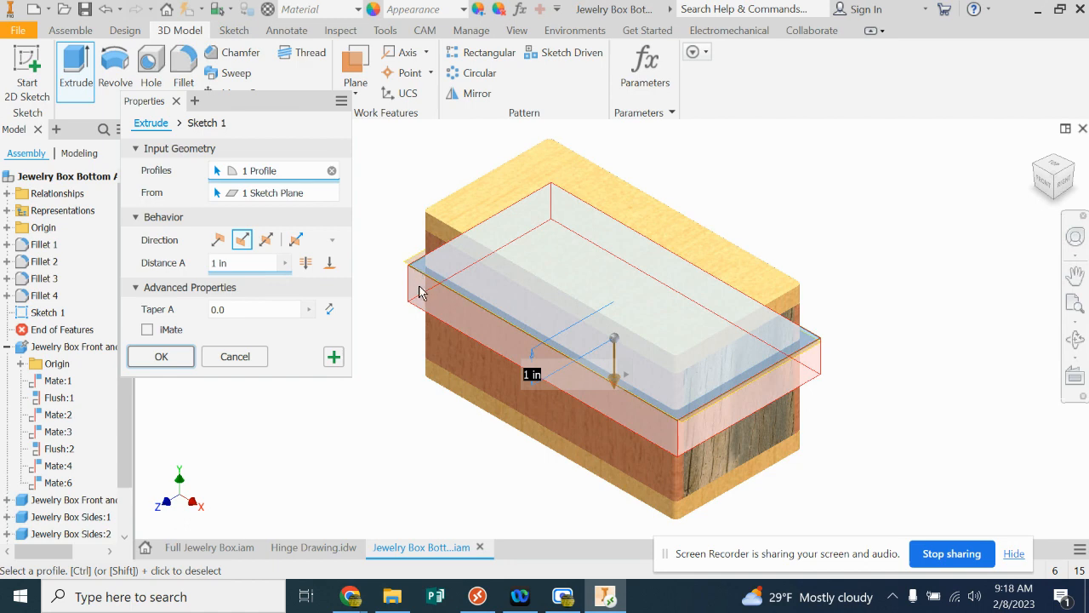
{"action": "mouse_move", "coordinate": [432, 322]}
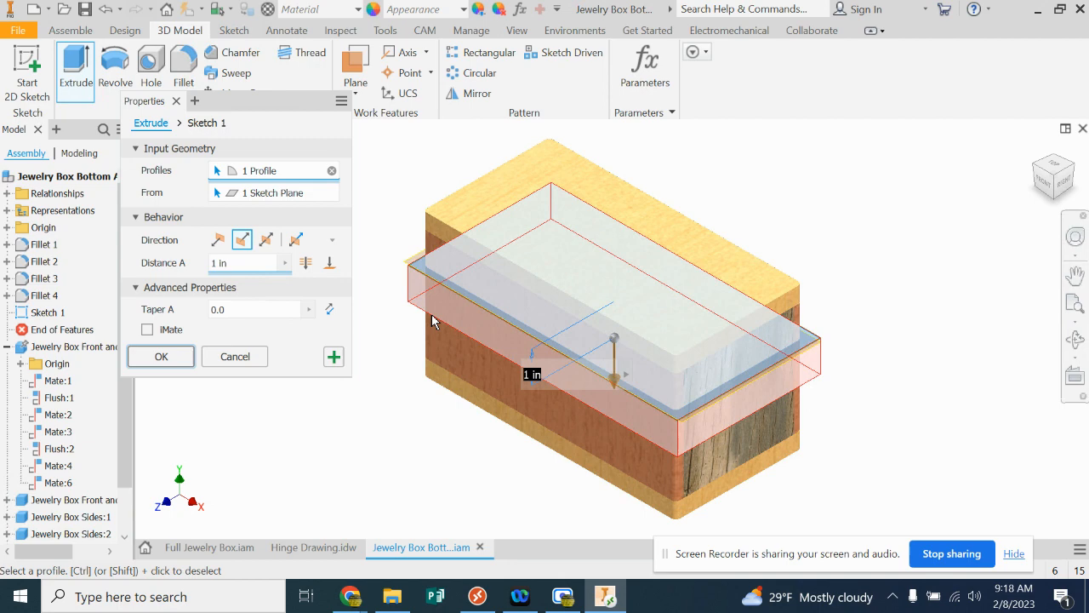
{"action": "mouse_move", "coordinate": [434, 317]}
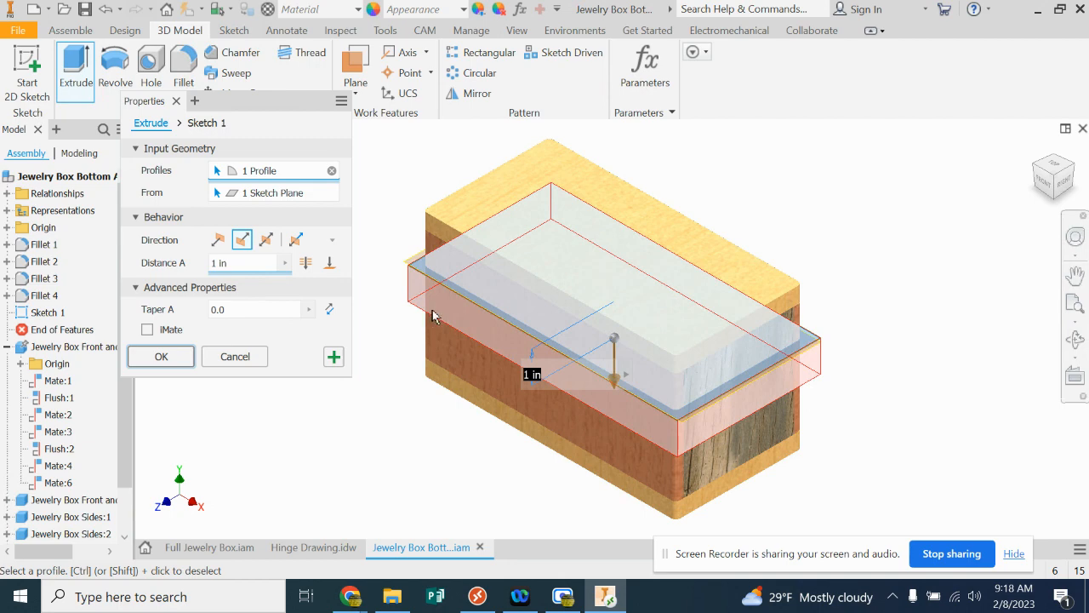
{"action": "mouse_move", "coordinate": [396, 298]}
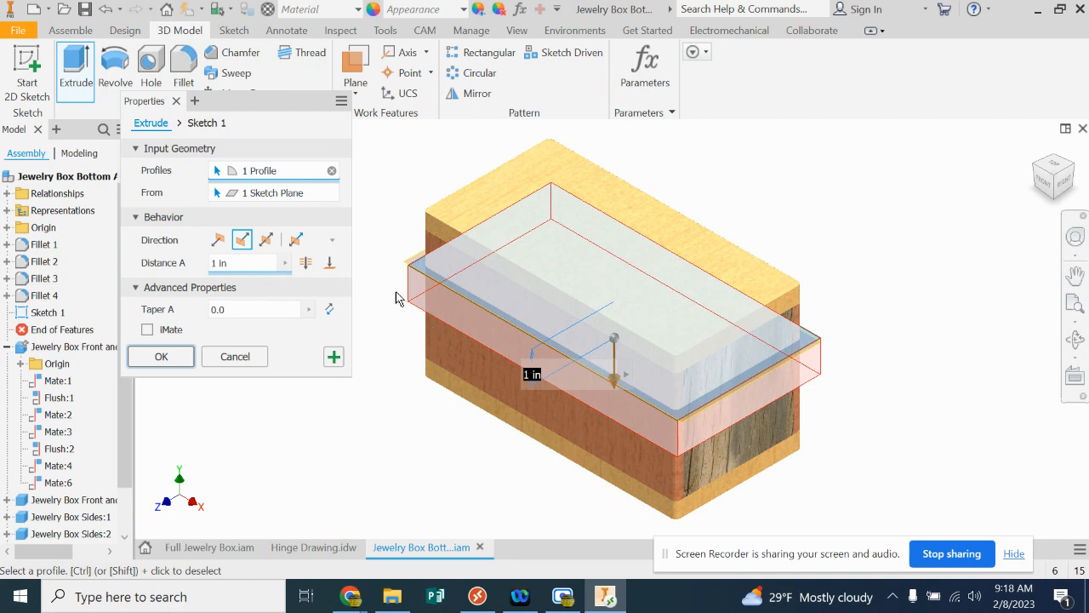
{"action": "mouse_move", "coordinate": [219, 239]}
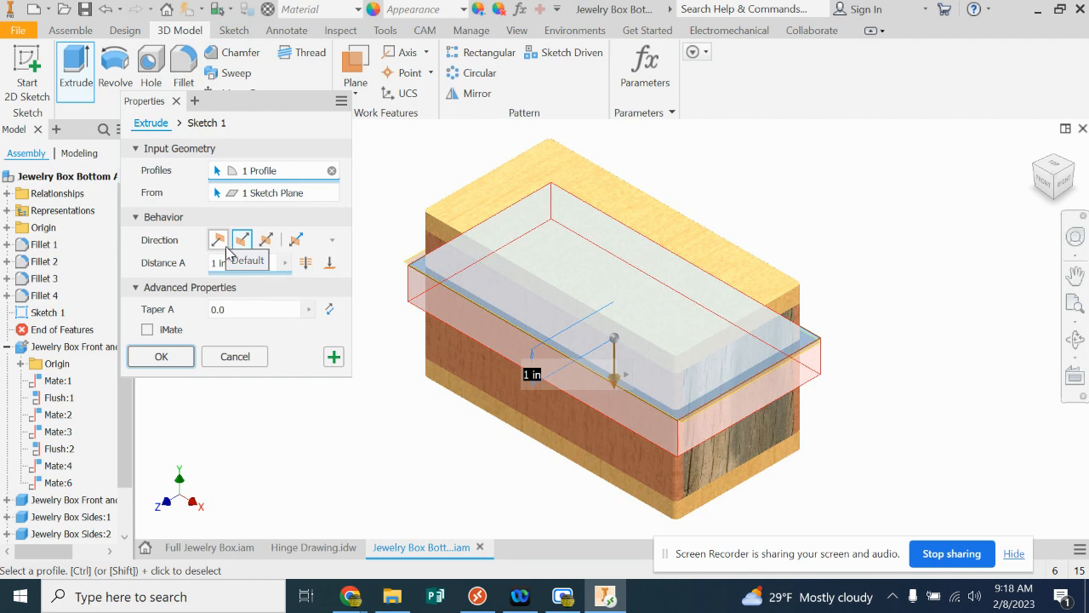
{"action": "left_click", "coordinate": [218, 239]}
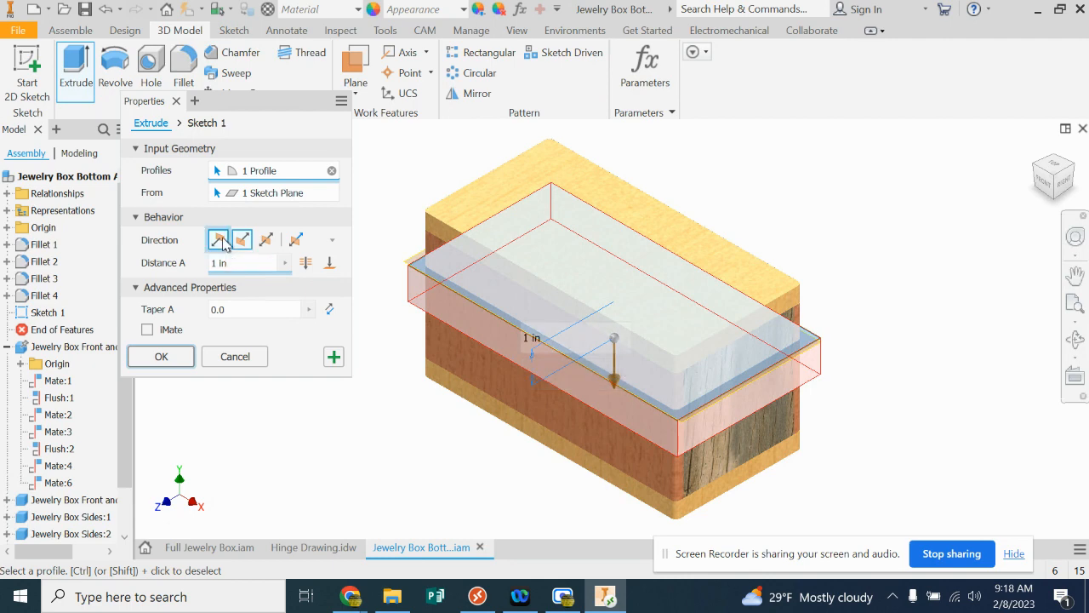
{"action": "left_click", "coordinate": [217, 239]}
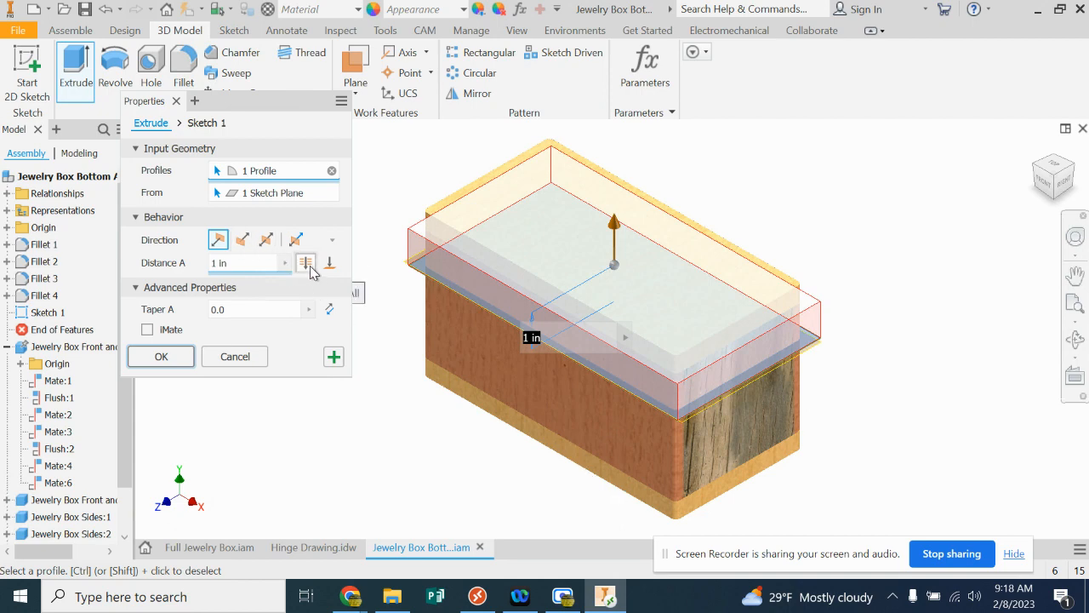
{"action": "left_click", "coordinate": [306, 262]}
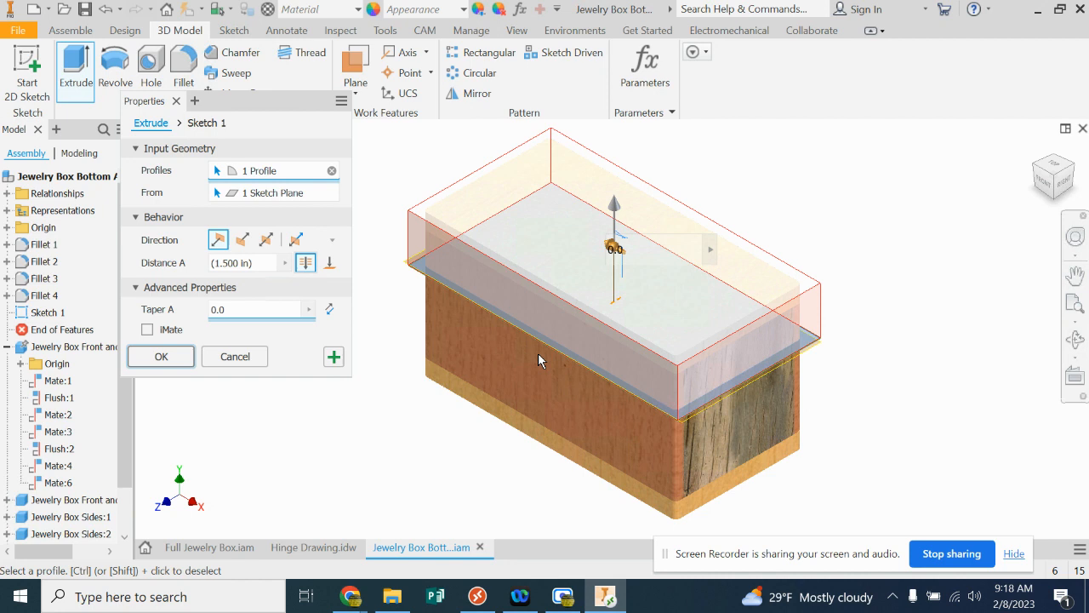
{"action": "mouse_move", "coordinate": [417, 245]}
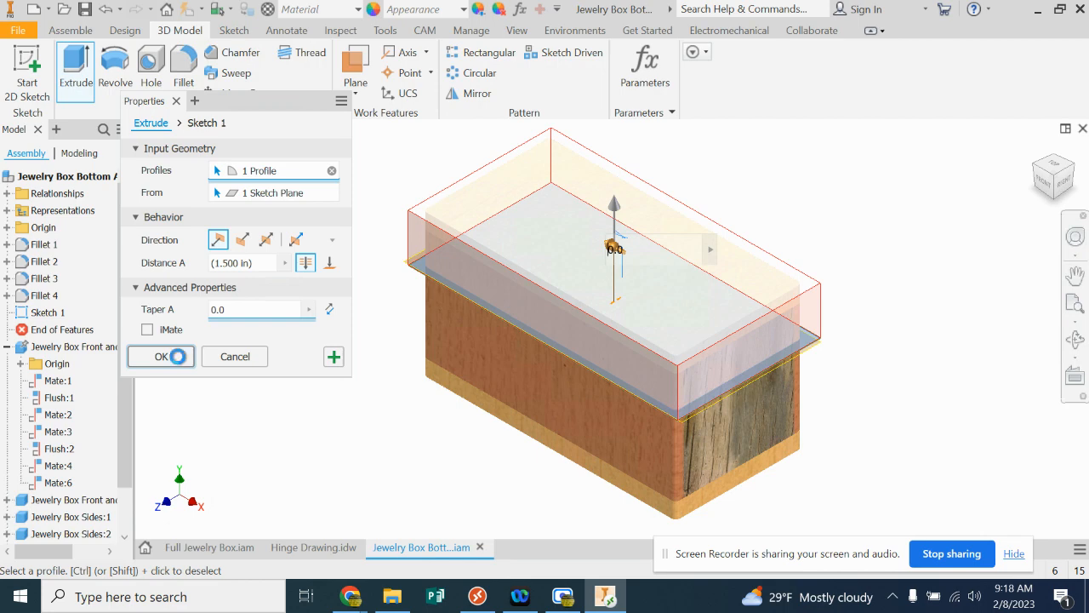
{"action": "left_click", "coordinate": [161, 356]}
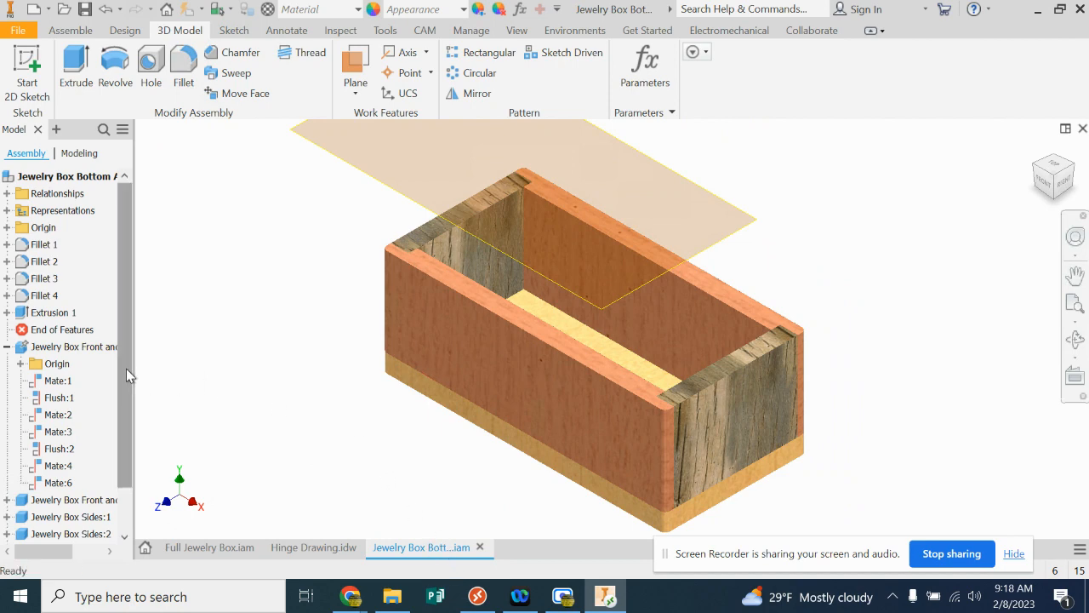
Step: Hide Work Plane1 from its browser context menu and orbit to look inside the tray
{"action": "scroll", "scroll_direction": "down", "scroll_amount": 3}
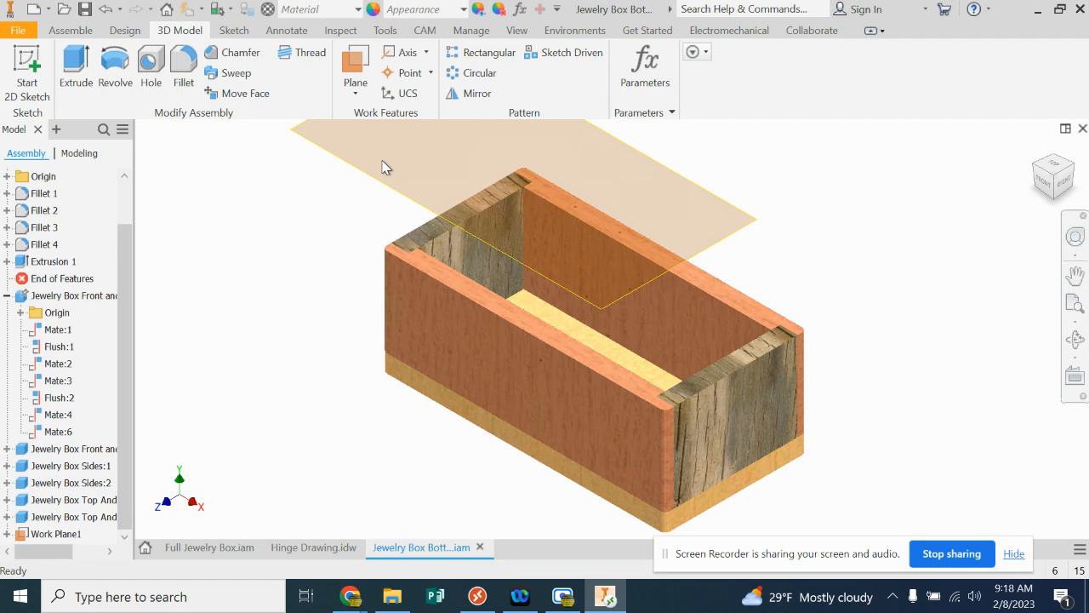
{"action": "mouse_move", "coordinate": [476, 156]}
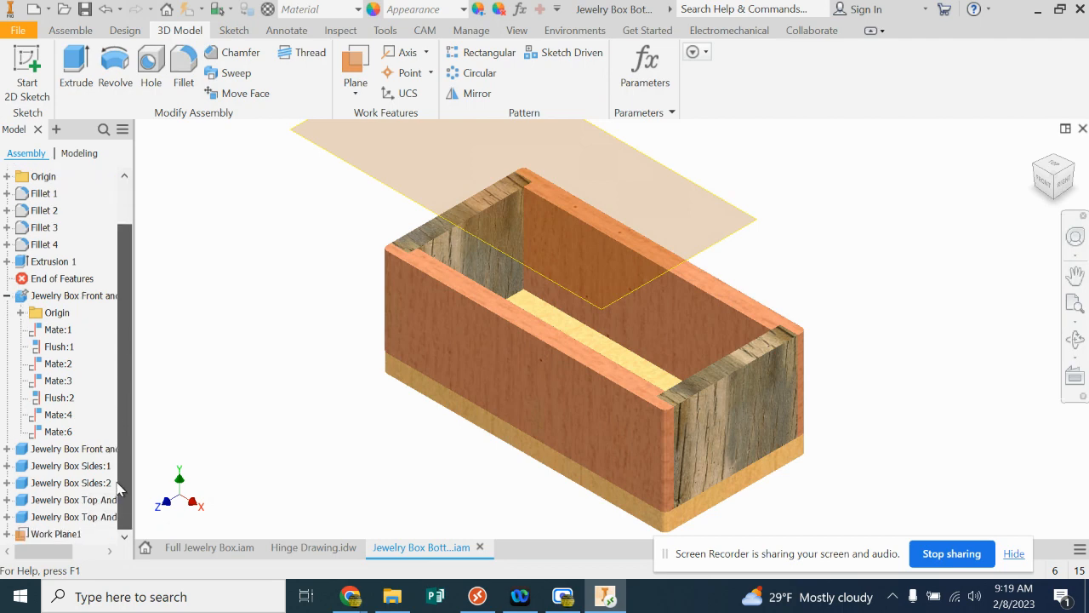
{"action": "left_click", "coordinate": [56, 534]}
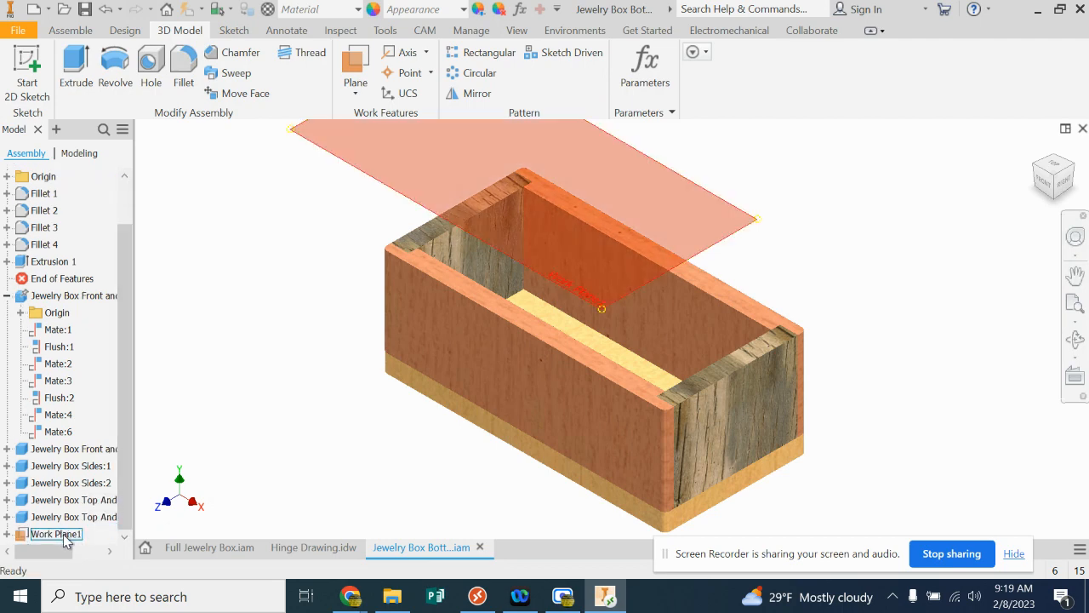
{"action": "right_click", "coordinate": [56, 533]}
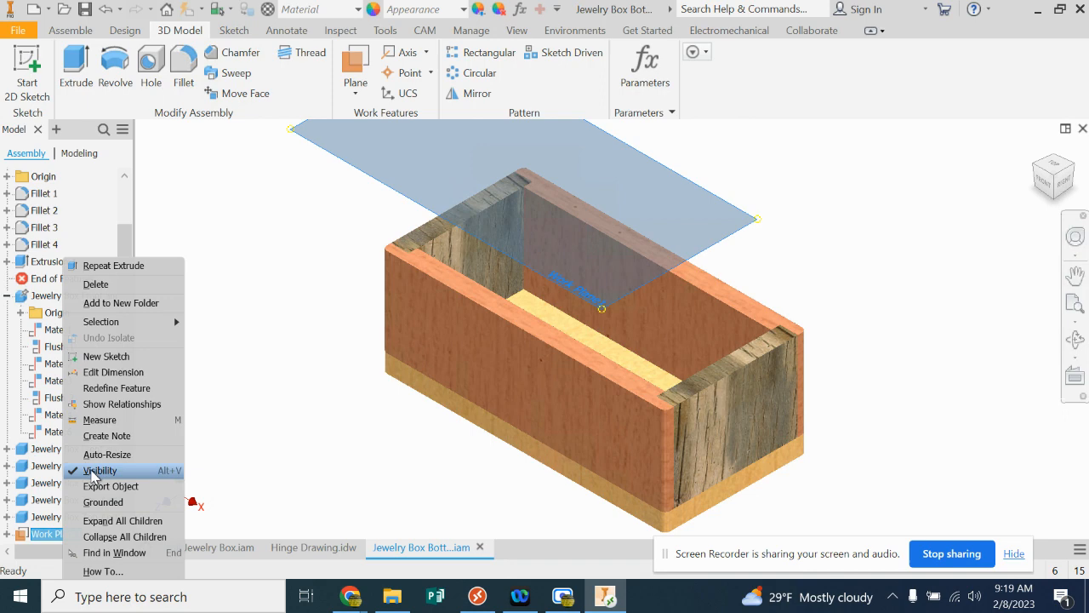
{"action": "left_click", "coordinate": [101, 470]}
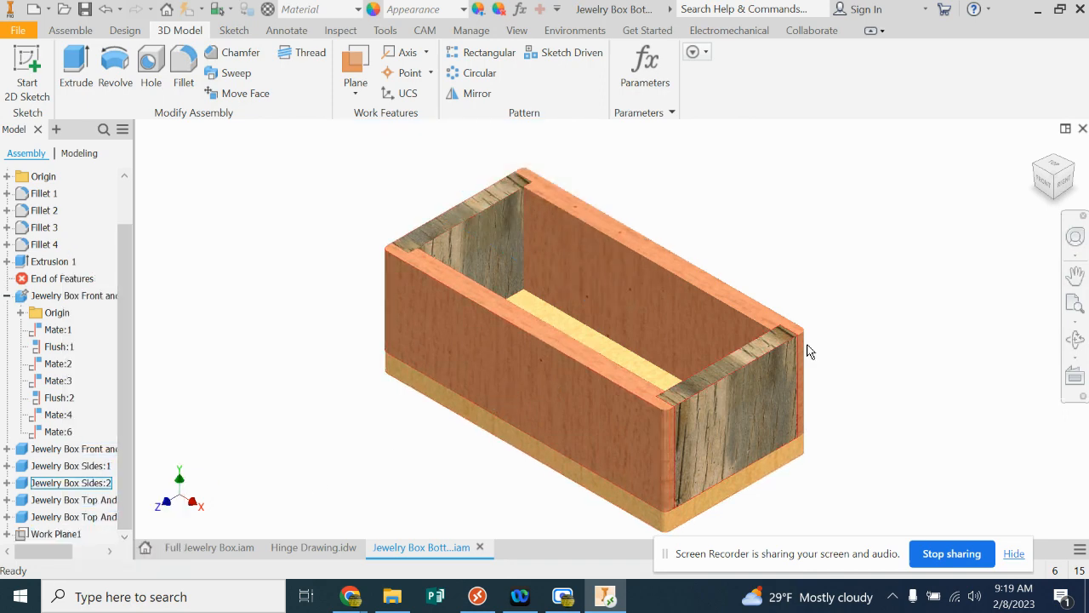
{"action": "left_click_drag", "start_coordinate": [808, 351], "coordinate": [831, 270]}
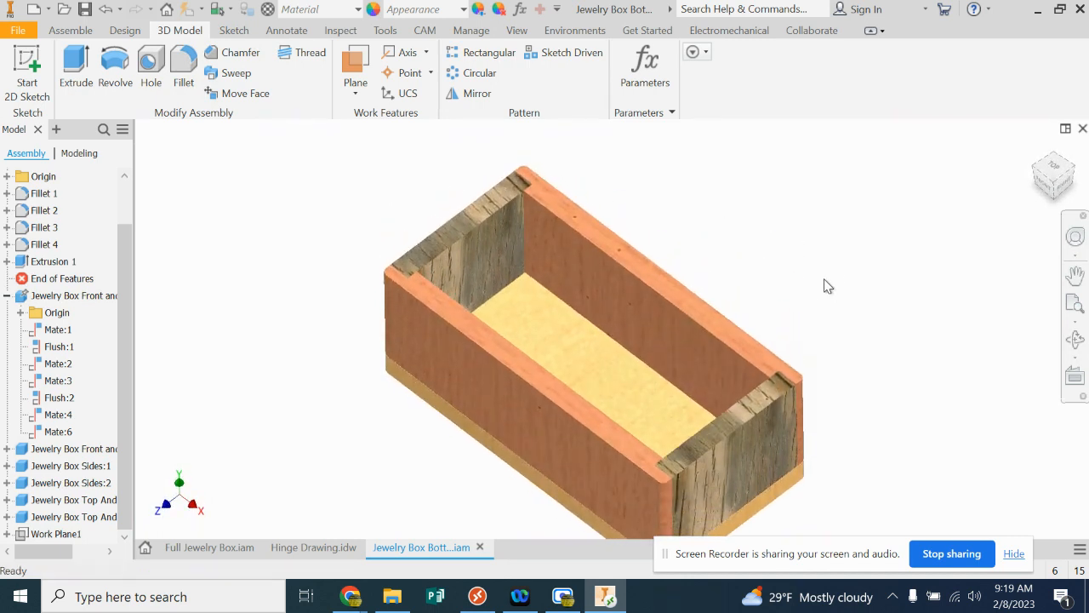
{"action": "mouse_move", "coordinate": [1035, 149]}
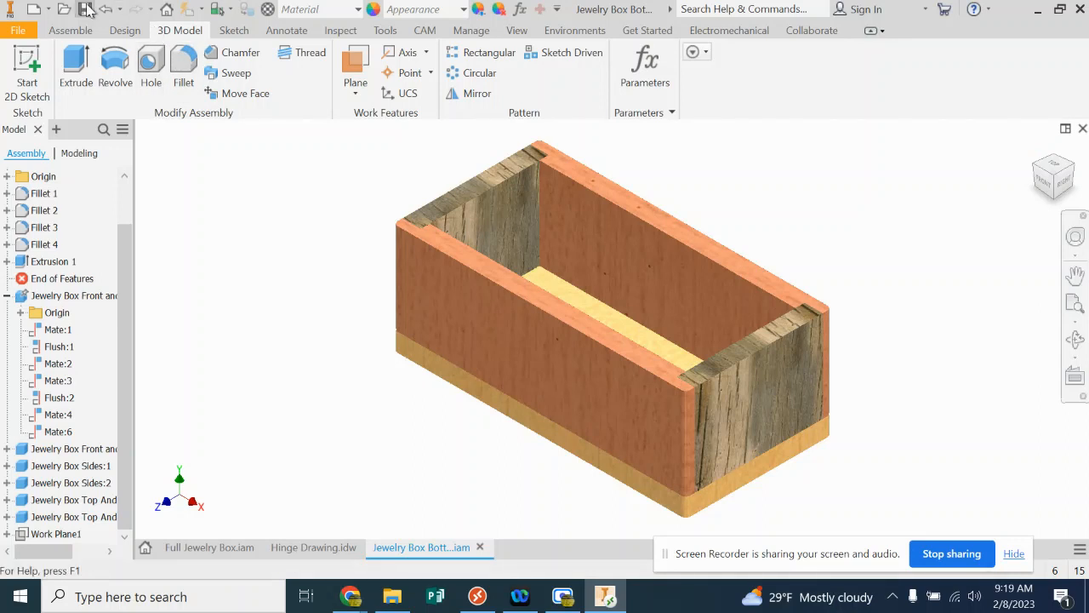
{"action": "mouse_move", "coordinate": [125, 95]}
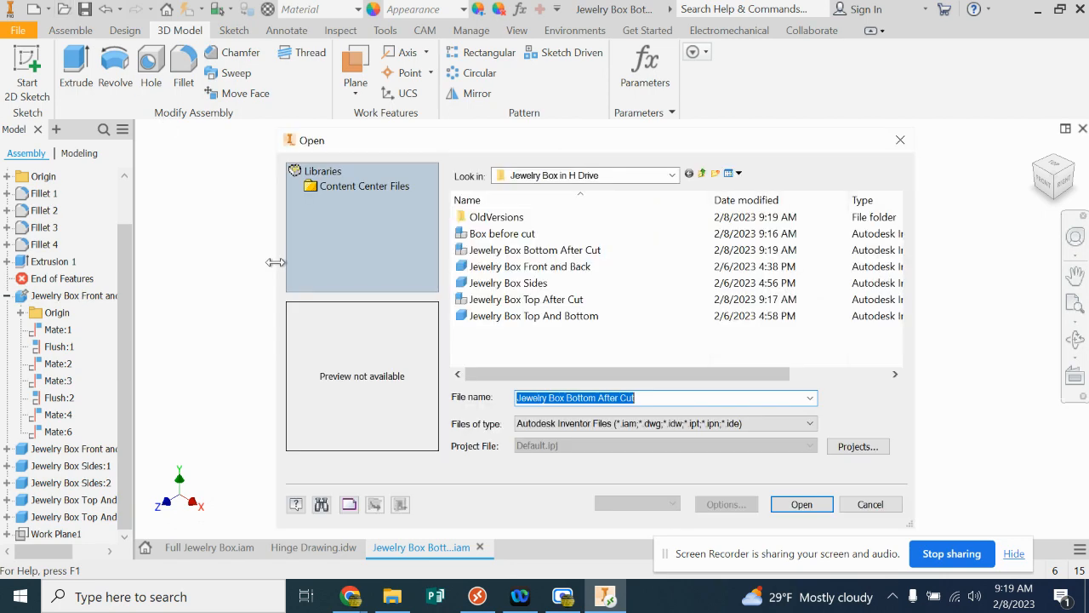
Step: Select and open the 'Jewelry Box Top After Cut' assembly file
{"action": "left_click", "coordinate": [533, 316]}
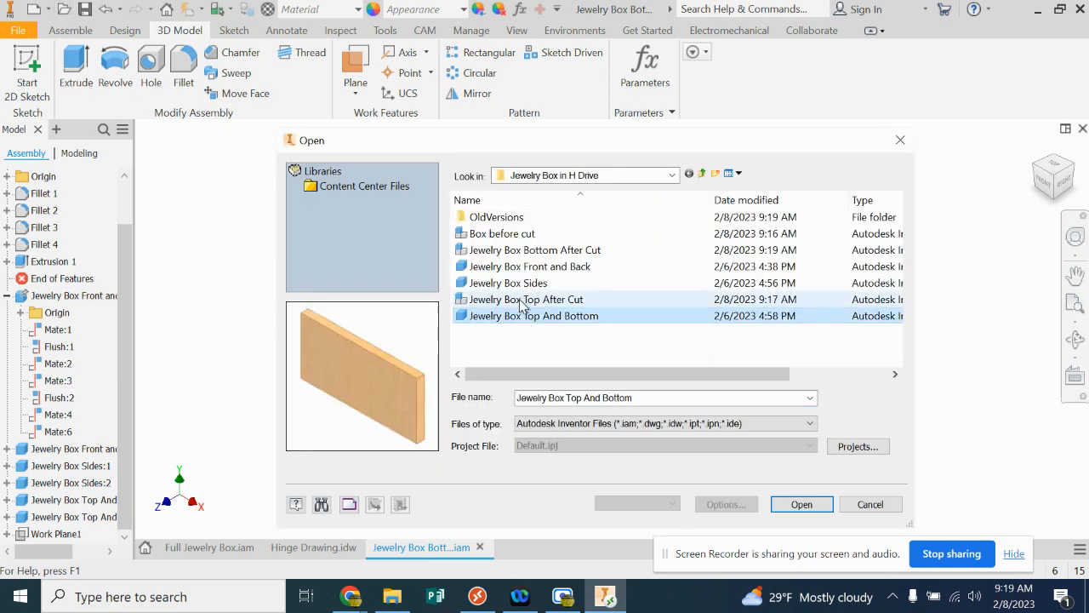
{"action": "left_click", "coordinate": [526, 298]}
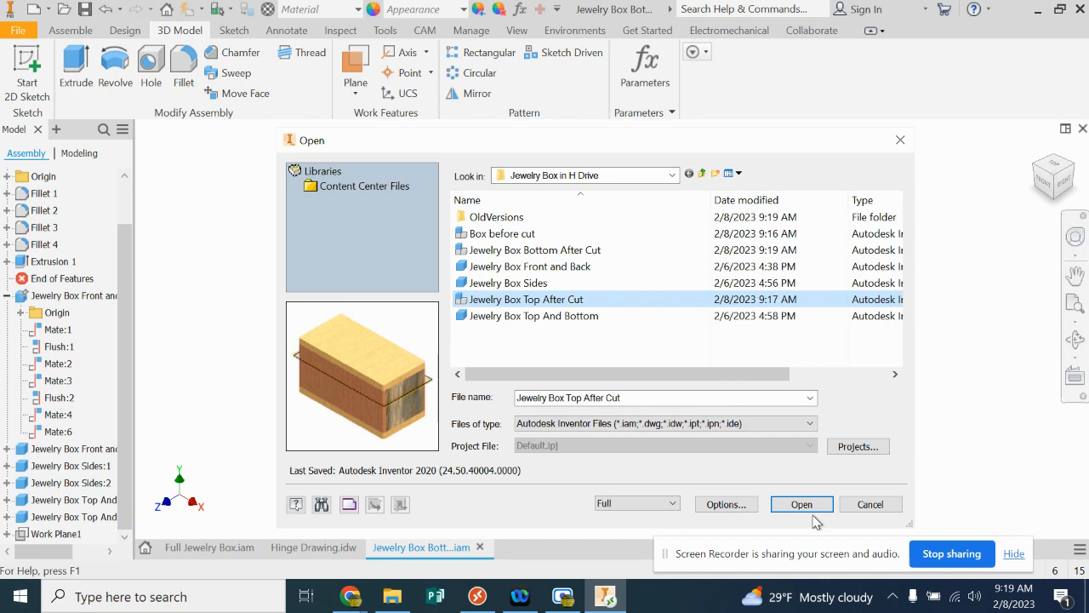
{"action": "left_click", "coordinate": [800, 504]}
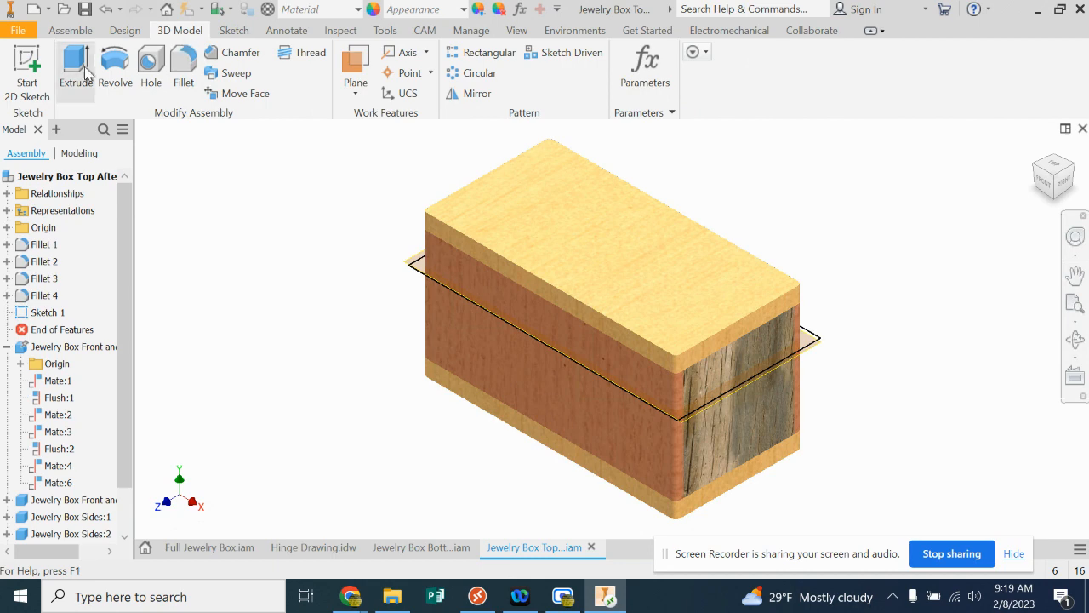
Step: Extrude the sketch as a 3.000 in downward cut, removing the lower box
{"action": "left_click", "coordinate": [75, 66]}
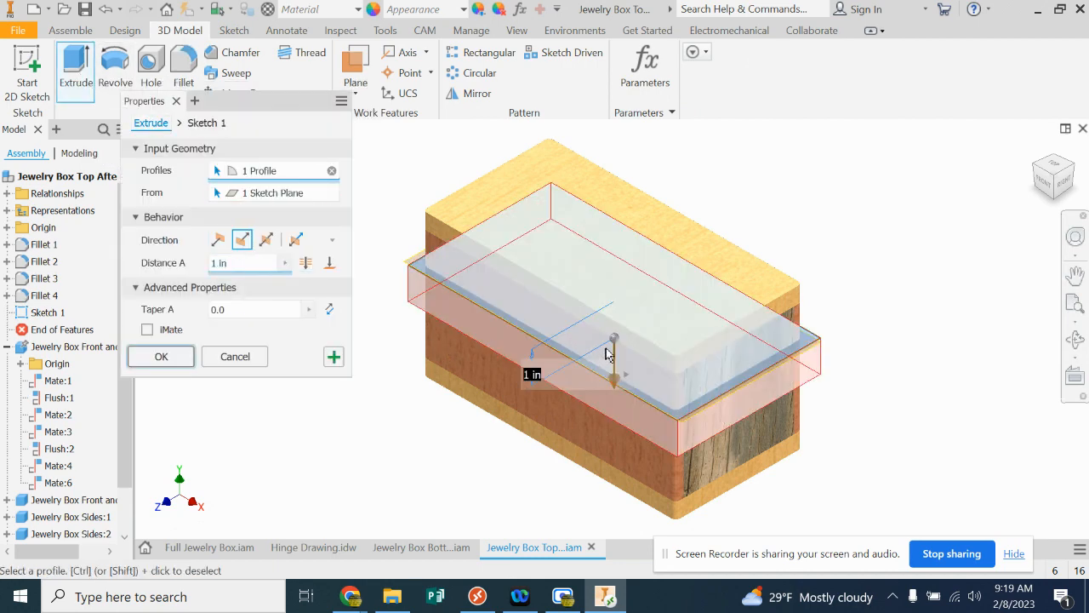
{"action": "left_click", "coordinate": [304, 262]}
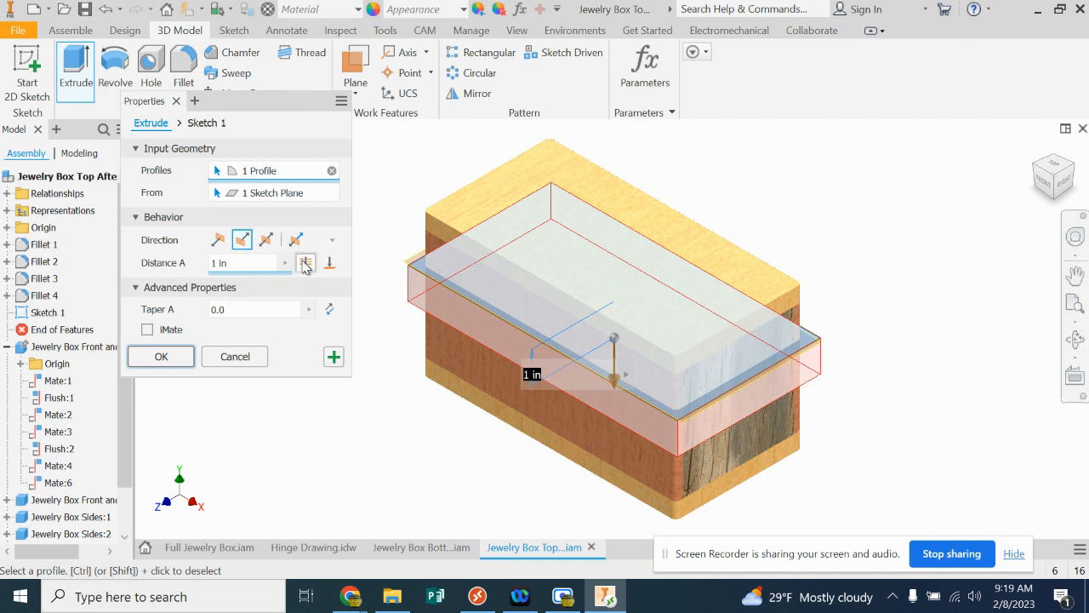
{"action": "left_click", "coordinate": [306, 262]}
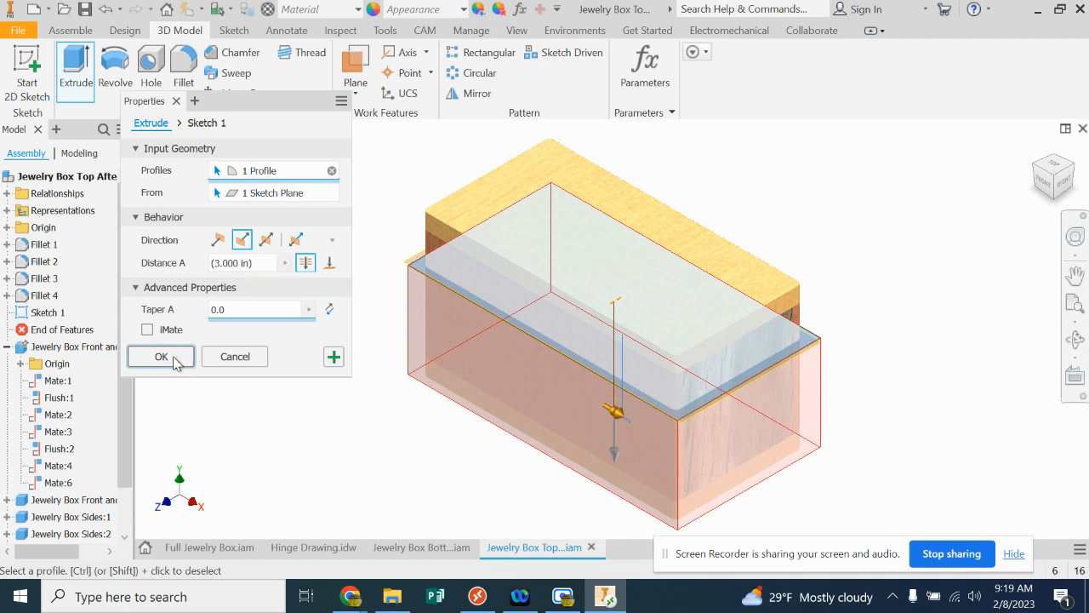
{"action": "left_click", "coordinate": [161, 355]}
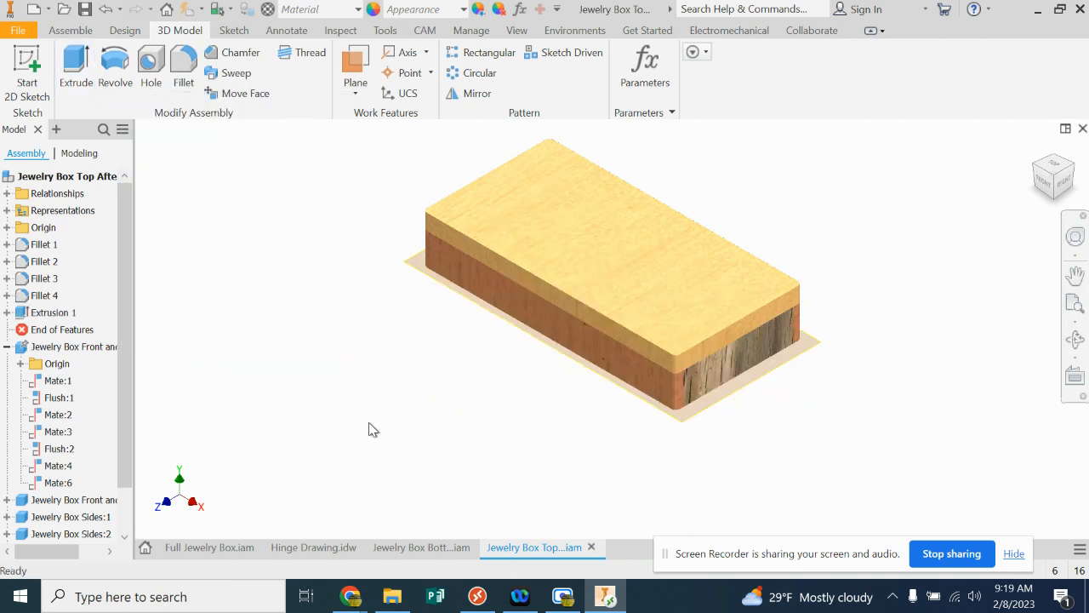
Step: Inspect the lid's underside and turn off Work Plane1 visibility
{"action": "left_click_drag", "start_coordinate": [372, 429], "coordinate": [432, 387]}
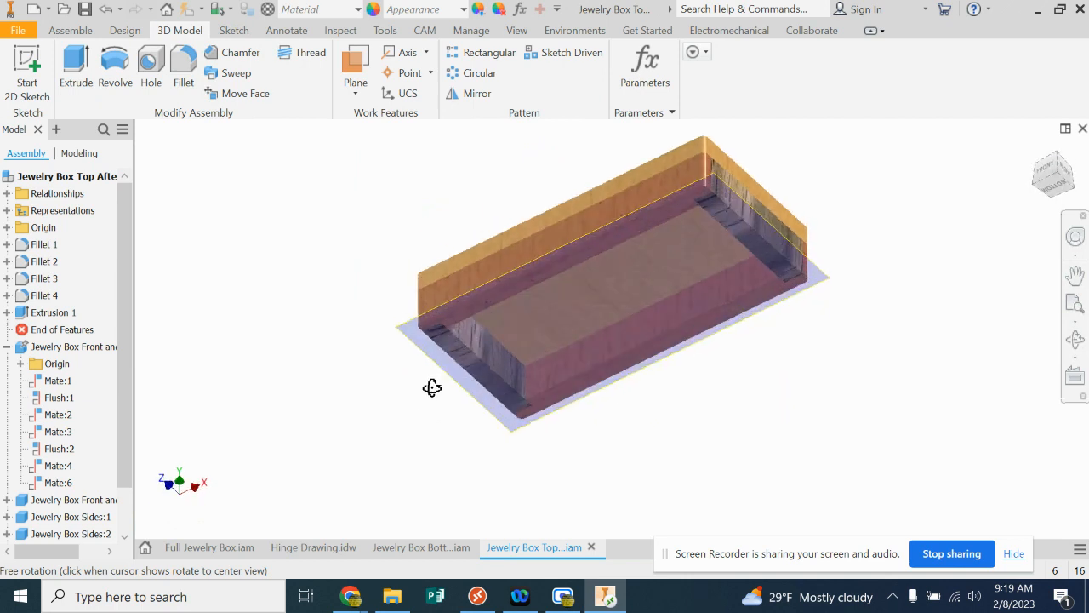
{"action": "left_click_drag", "start_coordinate": [432, 387], "coordinate": [436, 462]}
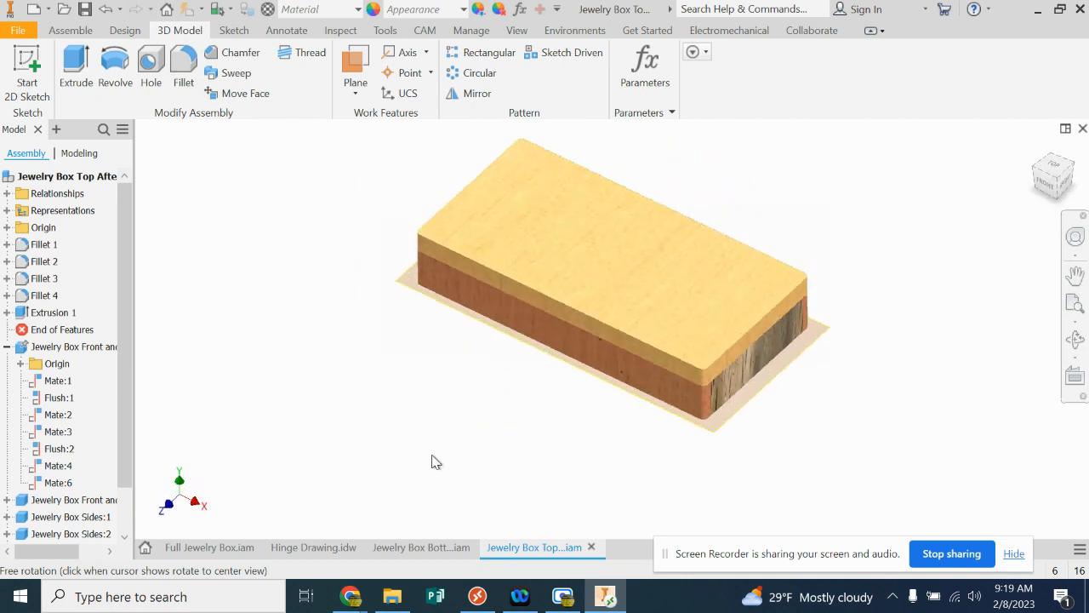
{"action": "scroll", "scroll_direction": "down", "scroll_amount": 3}
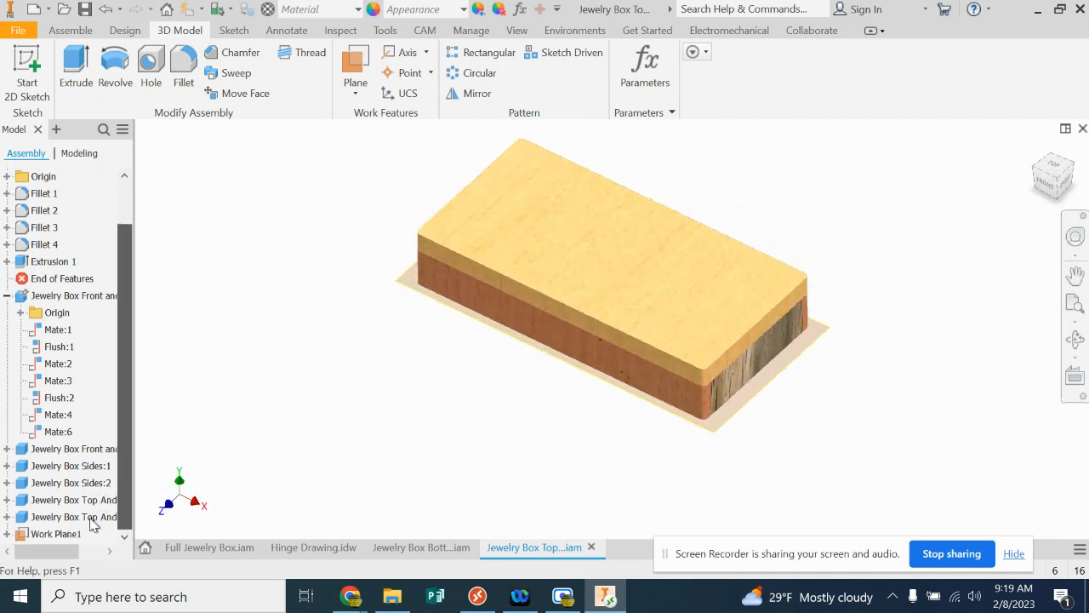
{"action": "right_click", "coordinate": [48, 534]}
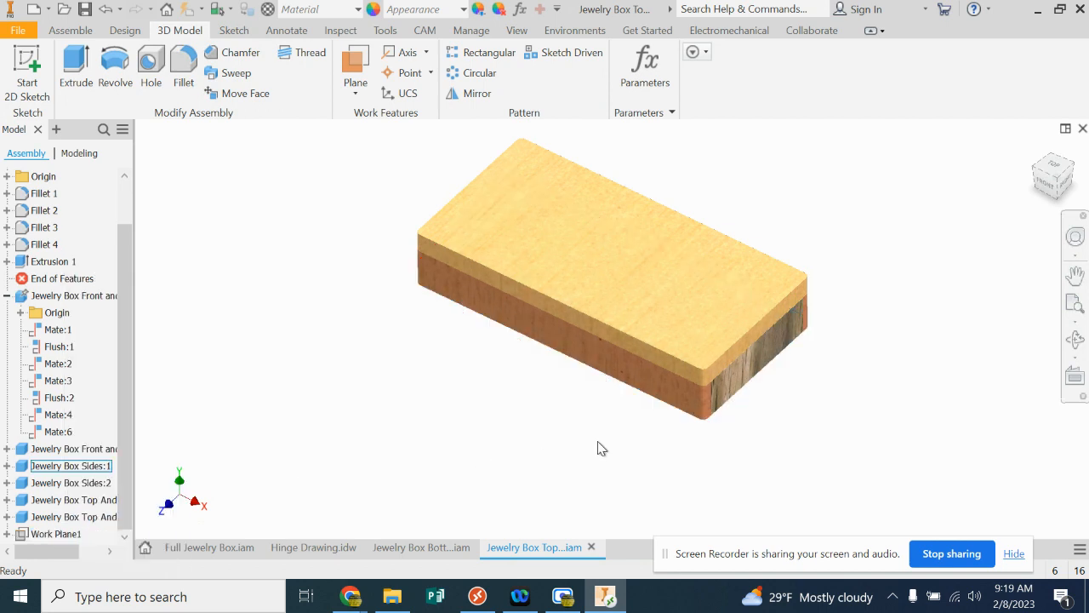
{"action": "left_click_drag", "start_coordinate": [602, 449], "coordinate": [809, 443]}
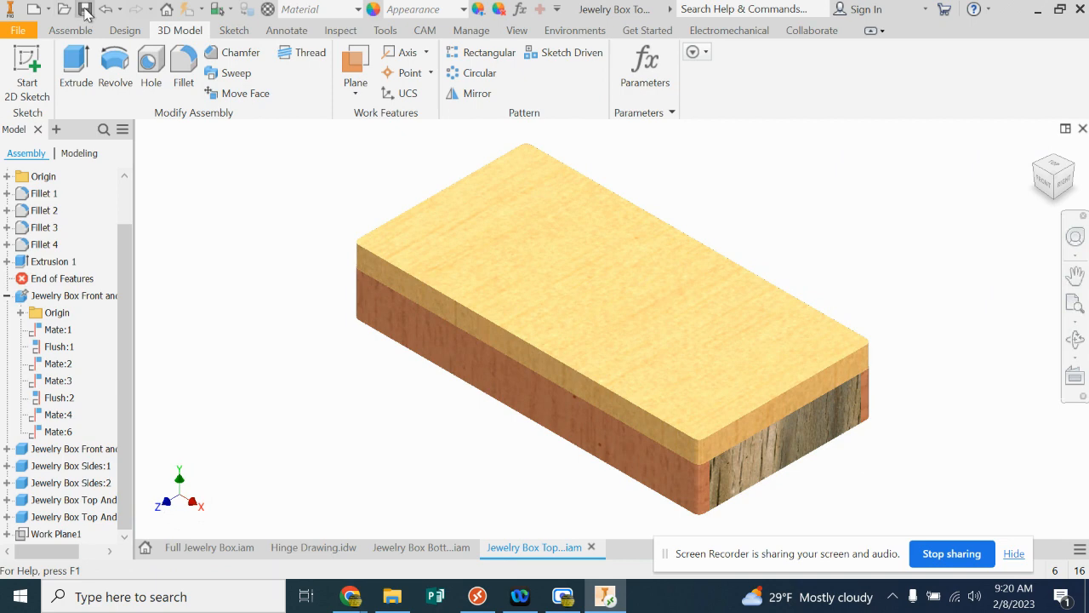
Step: Save the lid assembly, then check the tray and lid assemblies
{"action": "left_click", "coordinate": [84, 8]}
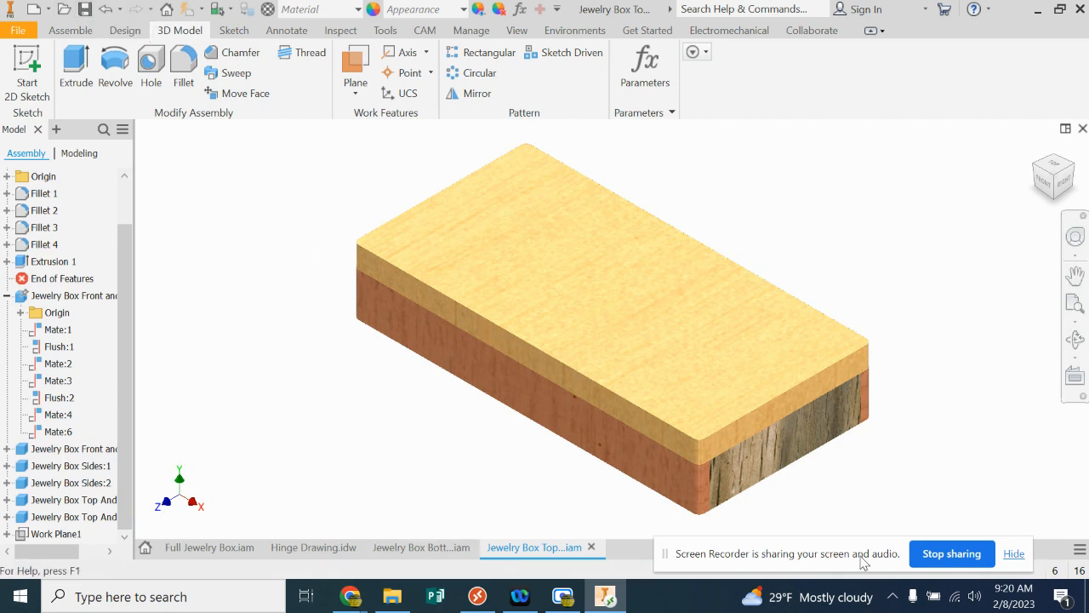
{"action": "left_click", "coordinate": [421, 547]}
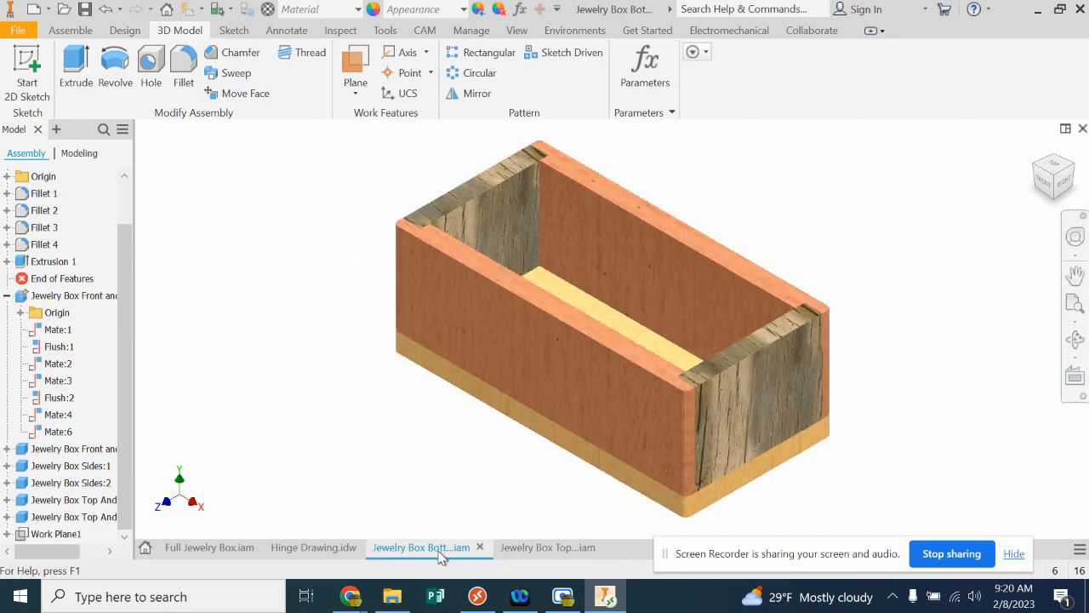
{"action": "left_click", "coordinate": [534, 547]}
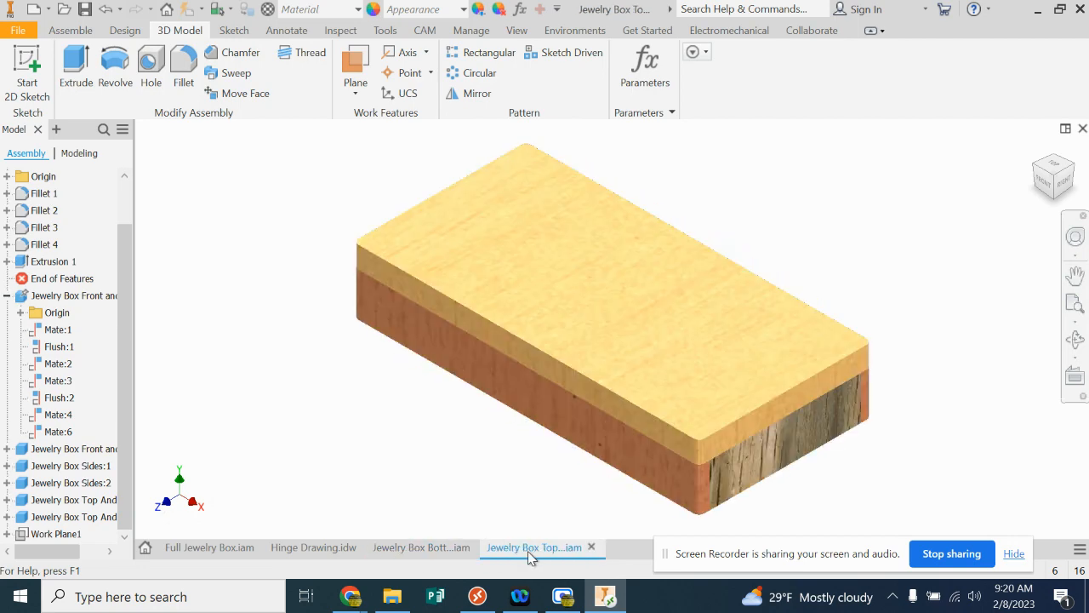